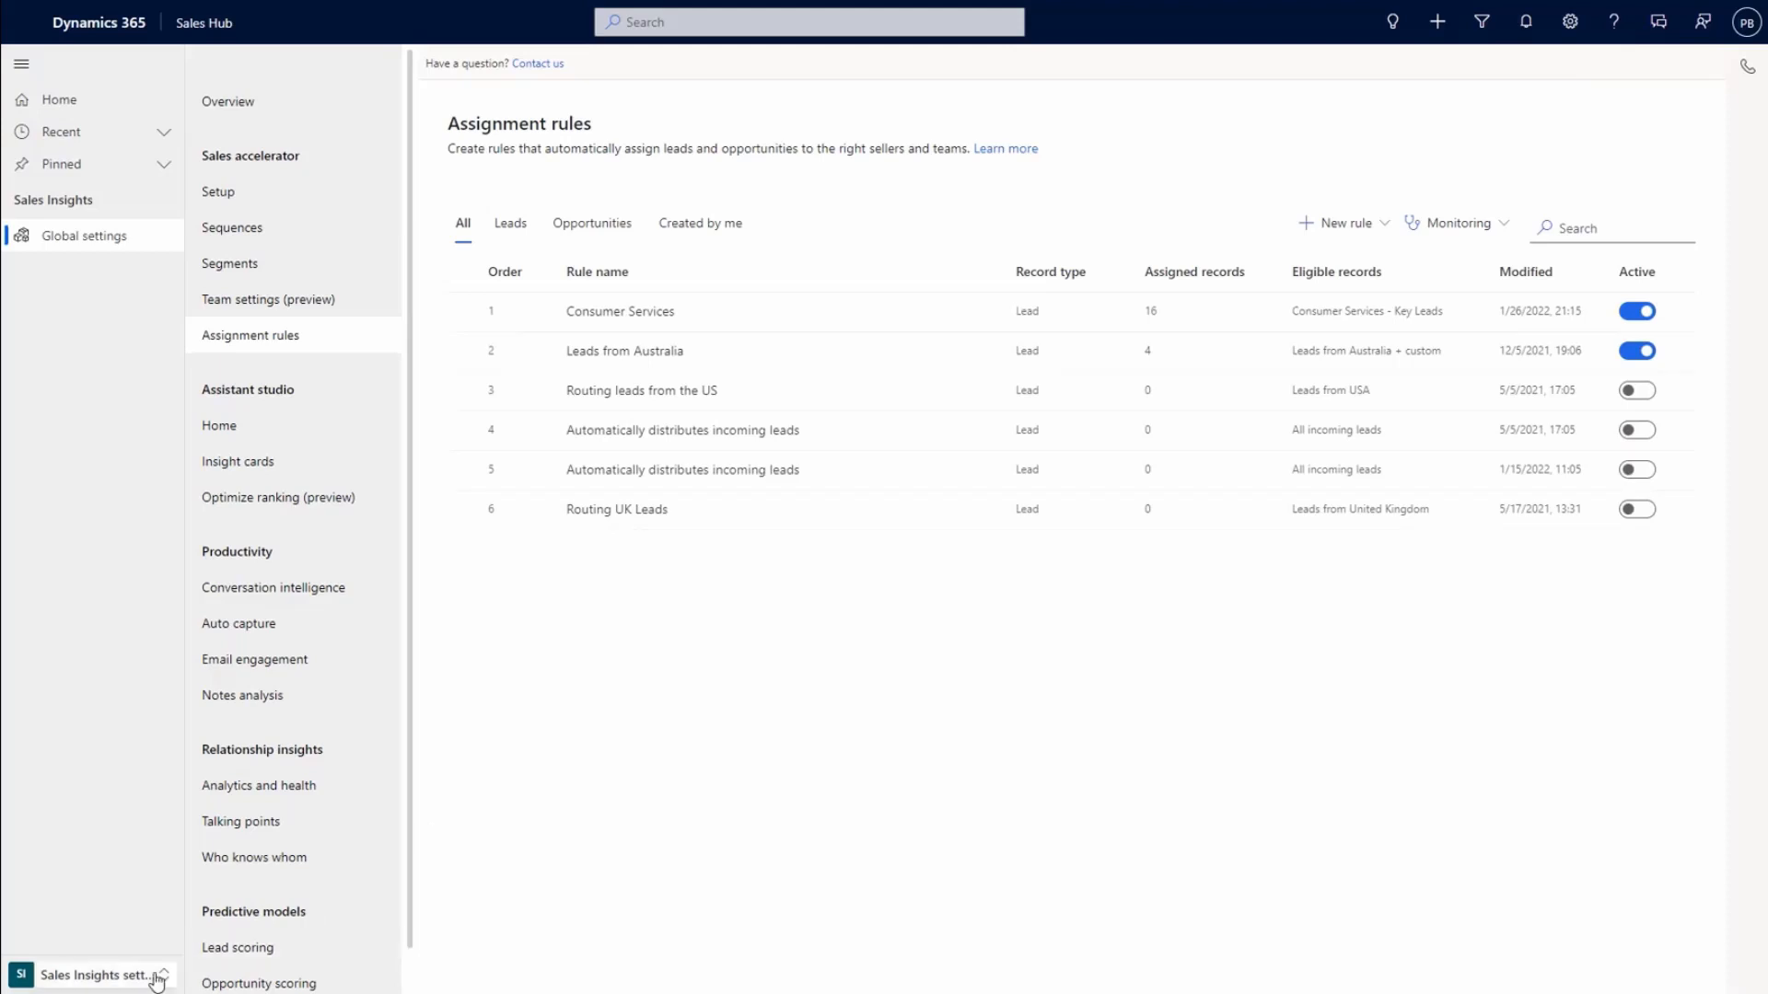
Show the Change area menu and the Quick create list of record types
click(100, 974)
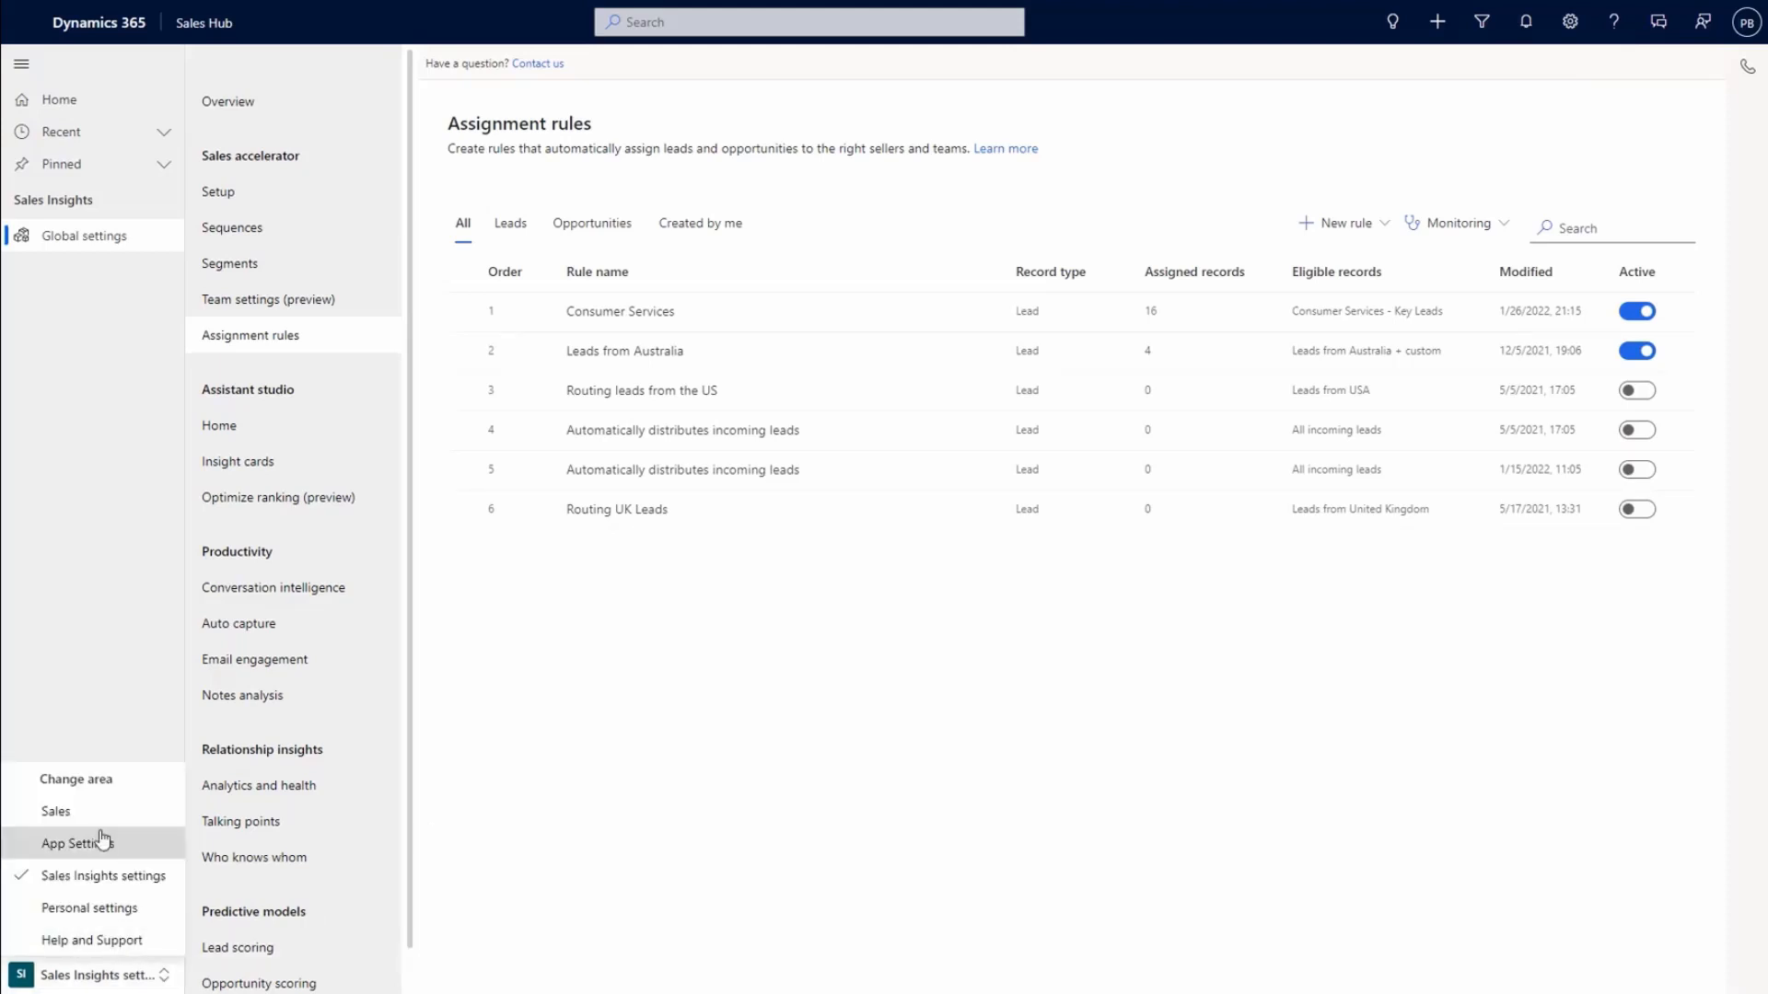
mouse_move(55, 810)
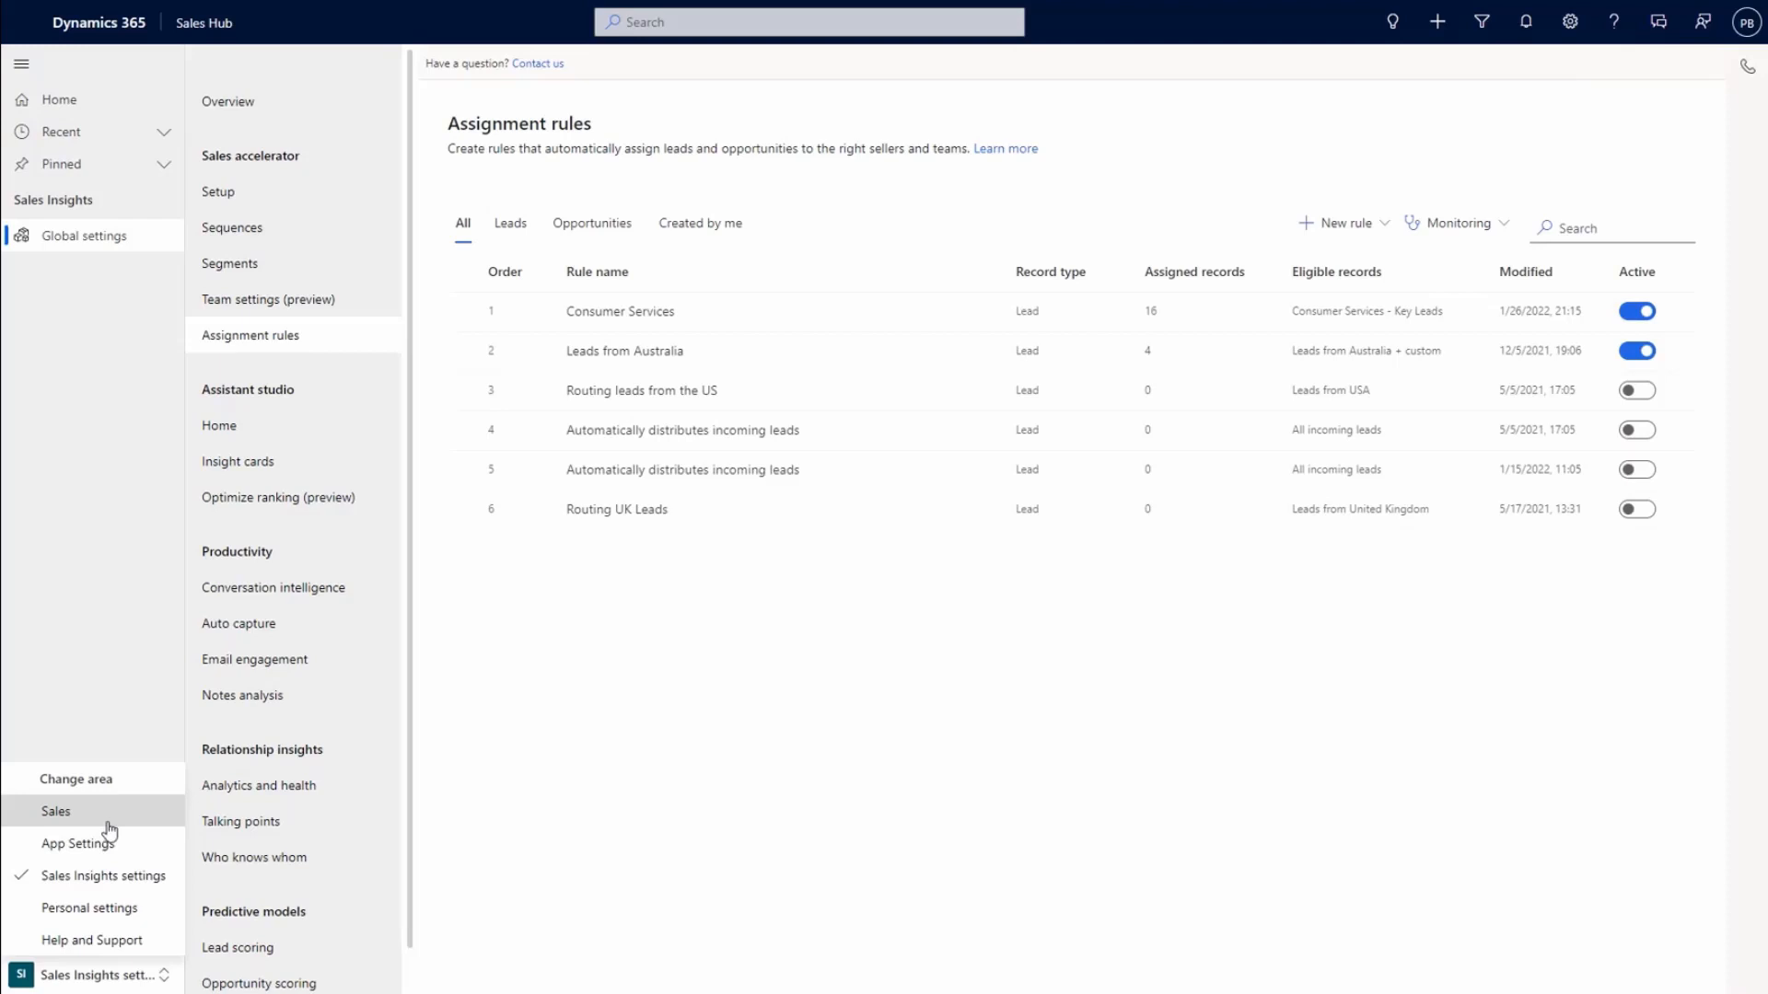
mouse_move(1359, 125)
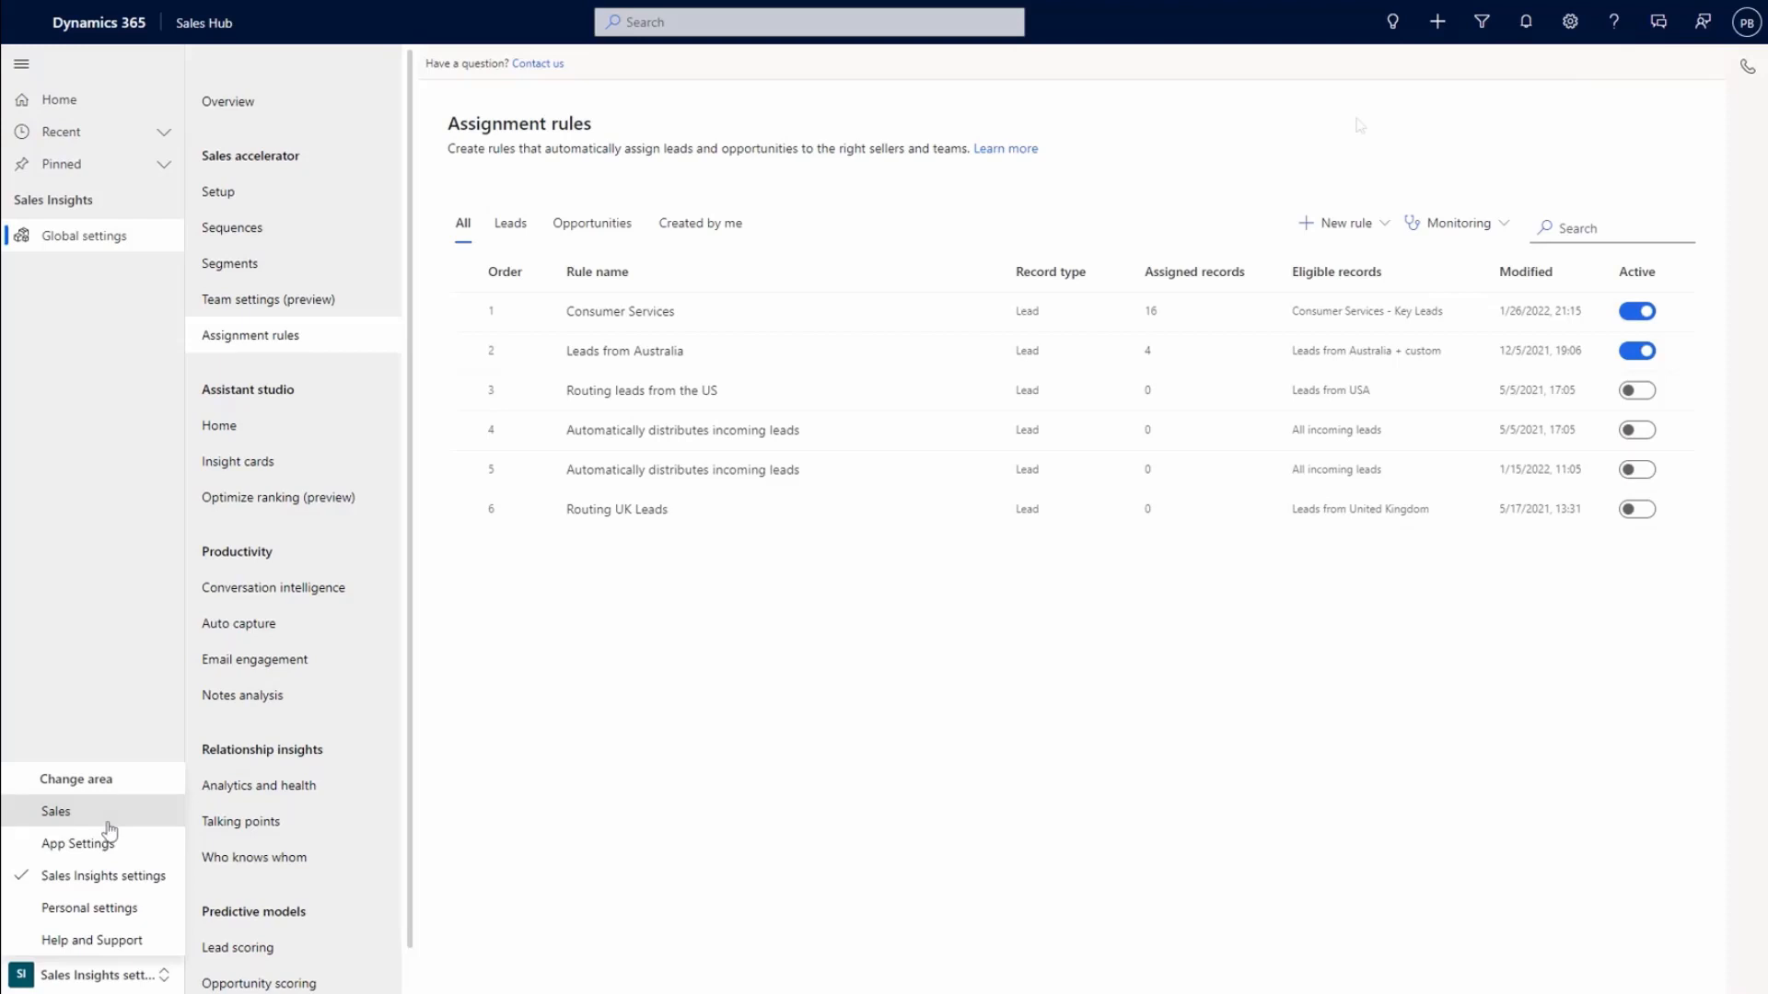
click(1438, 21)
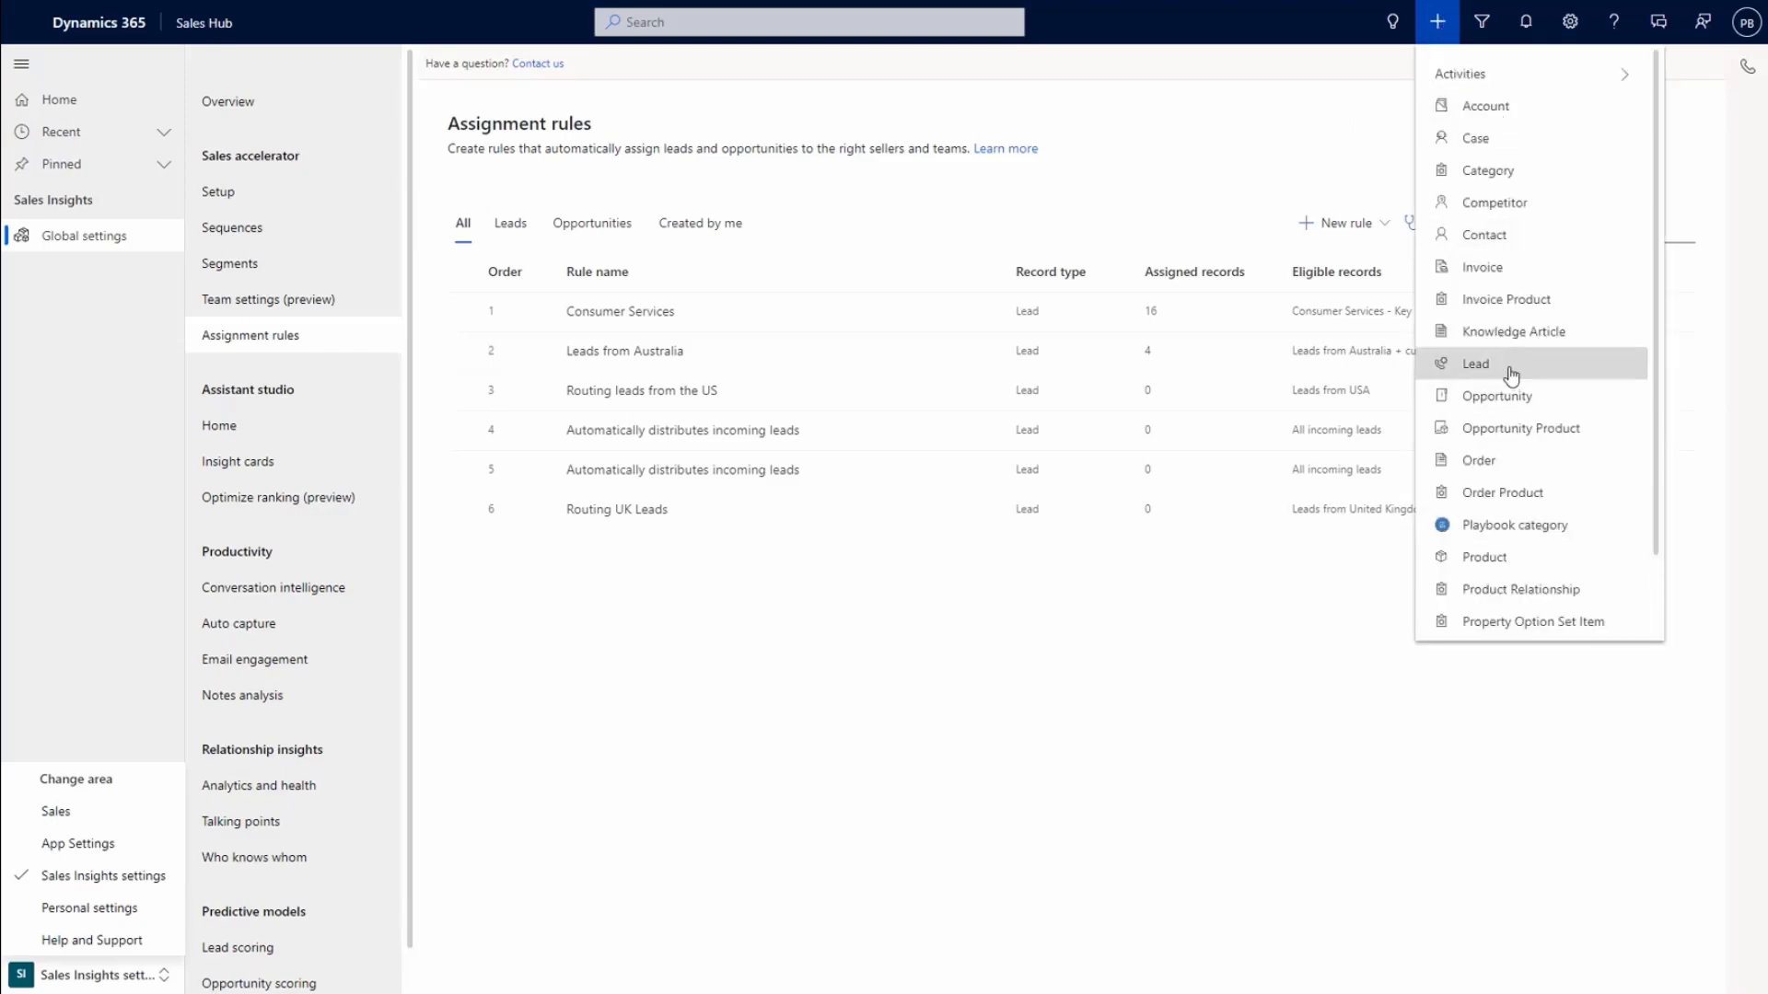
click(1475, 363)
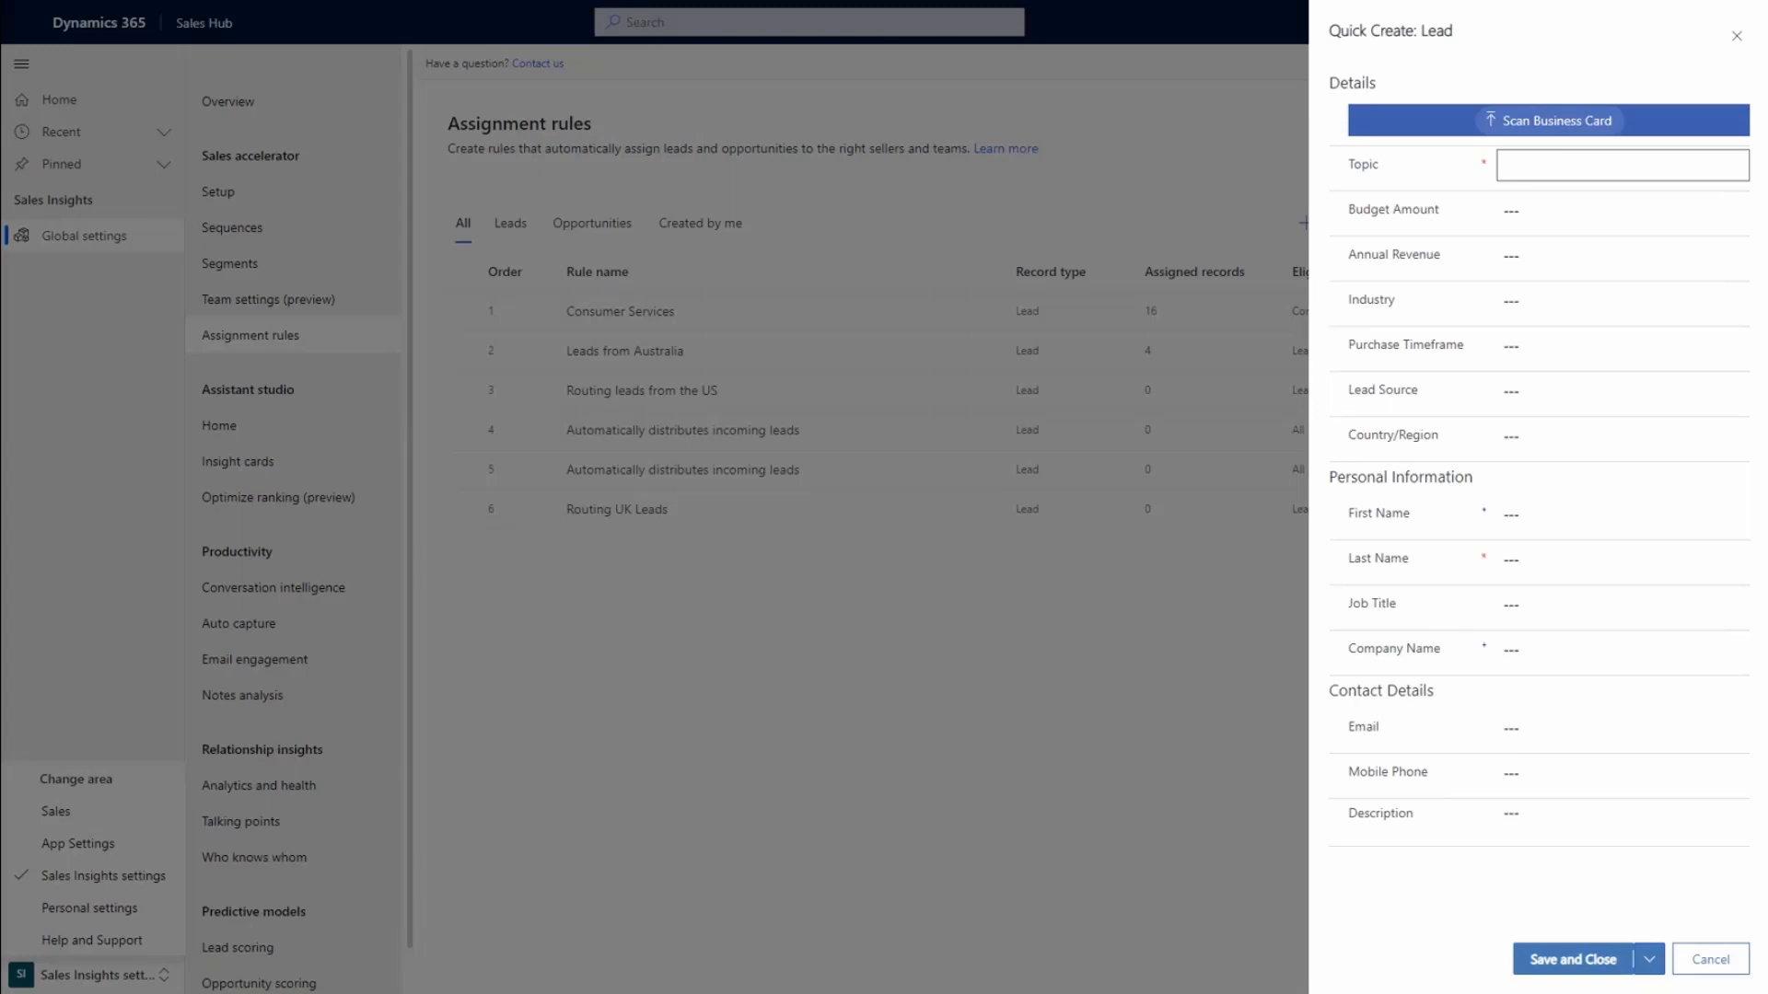
click(1618, 300)
text(taylor)
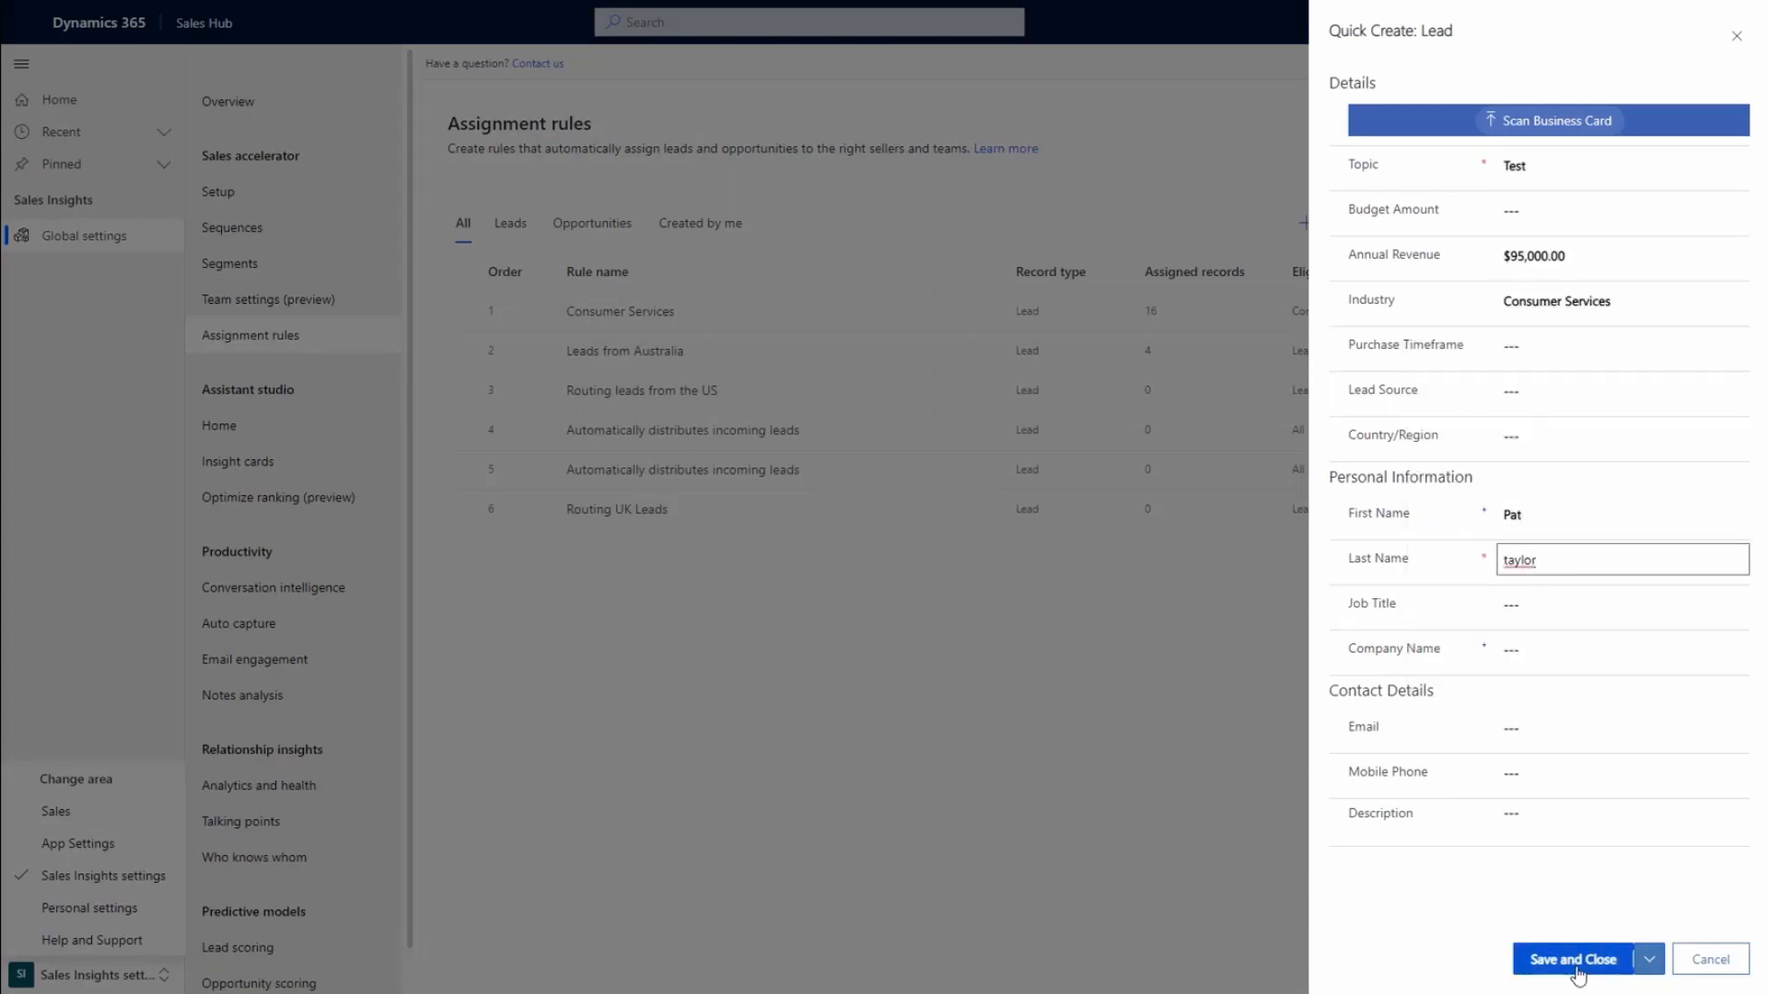
click(1574, 959)
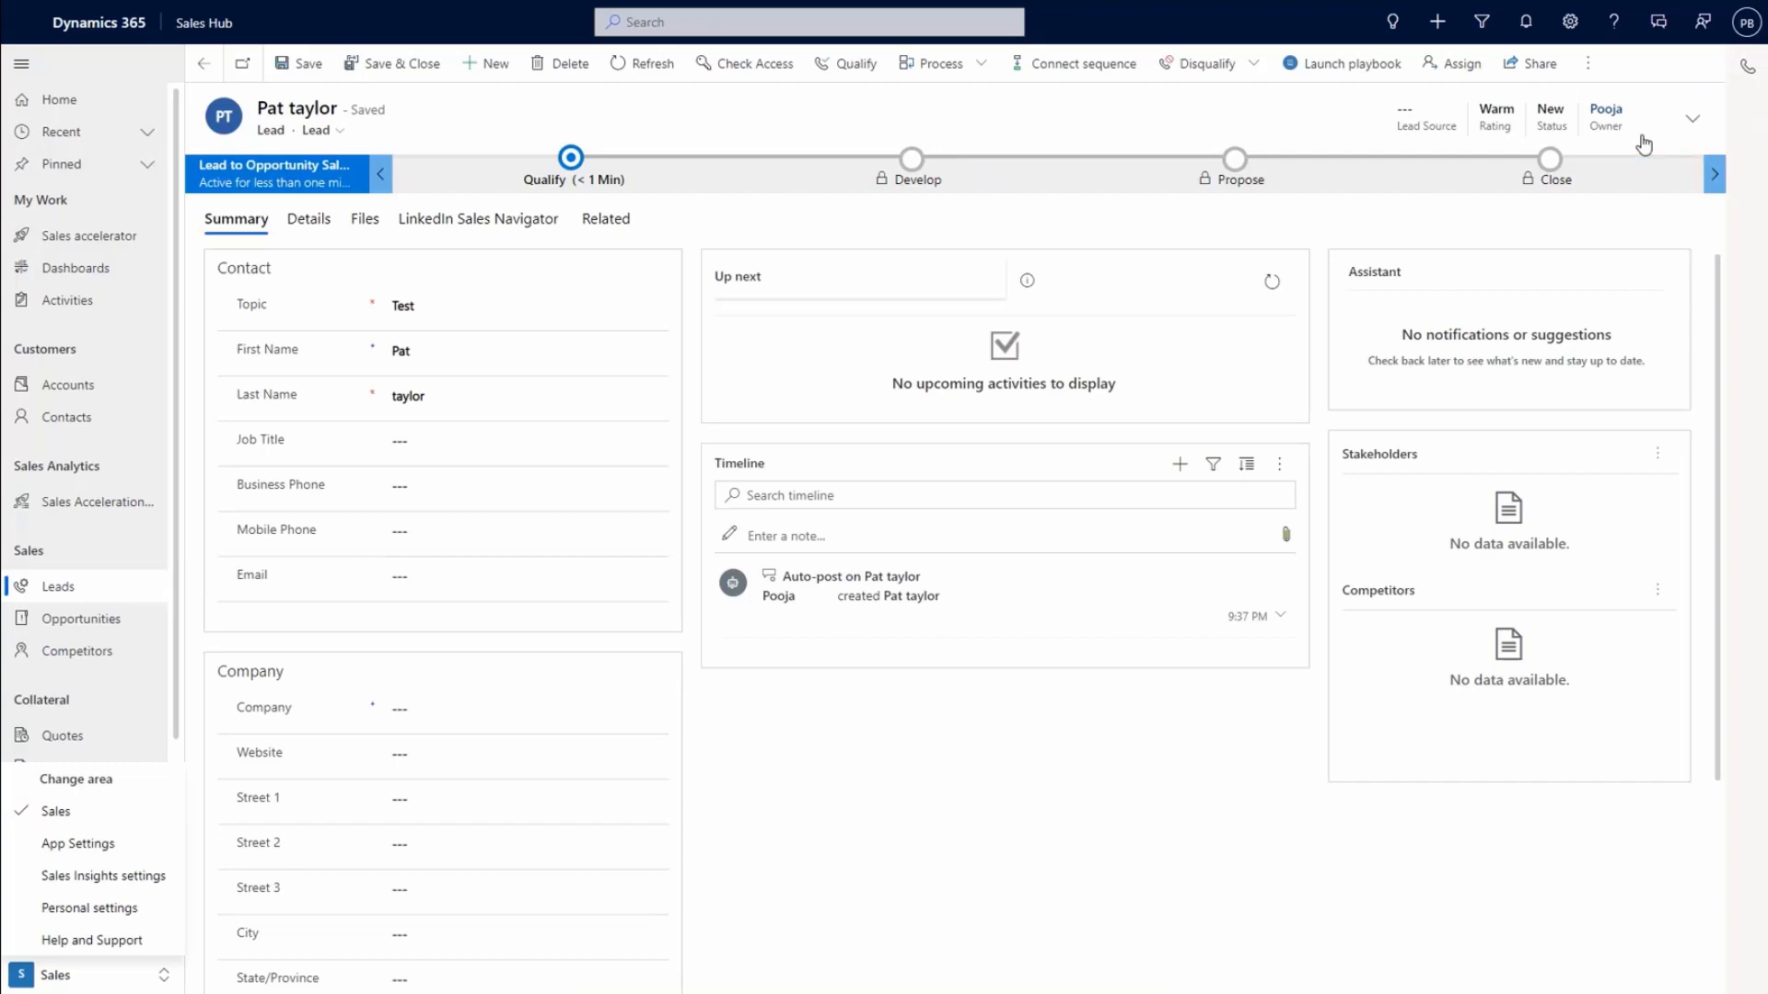
mouse_move(651, 63)
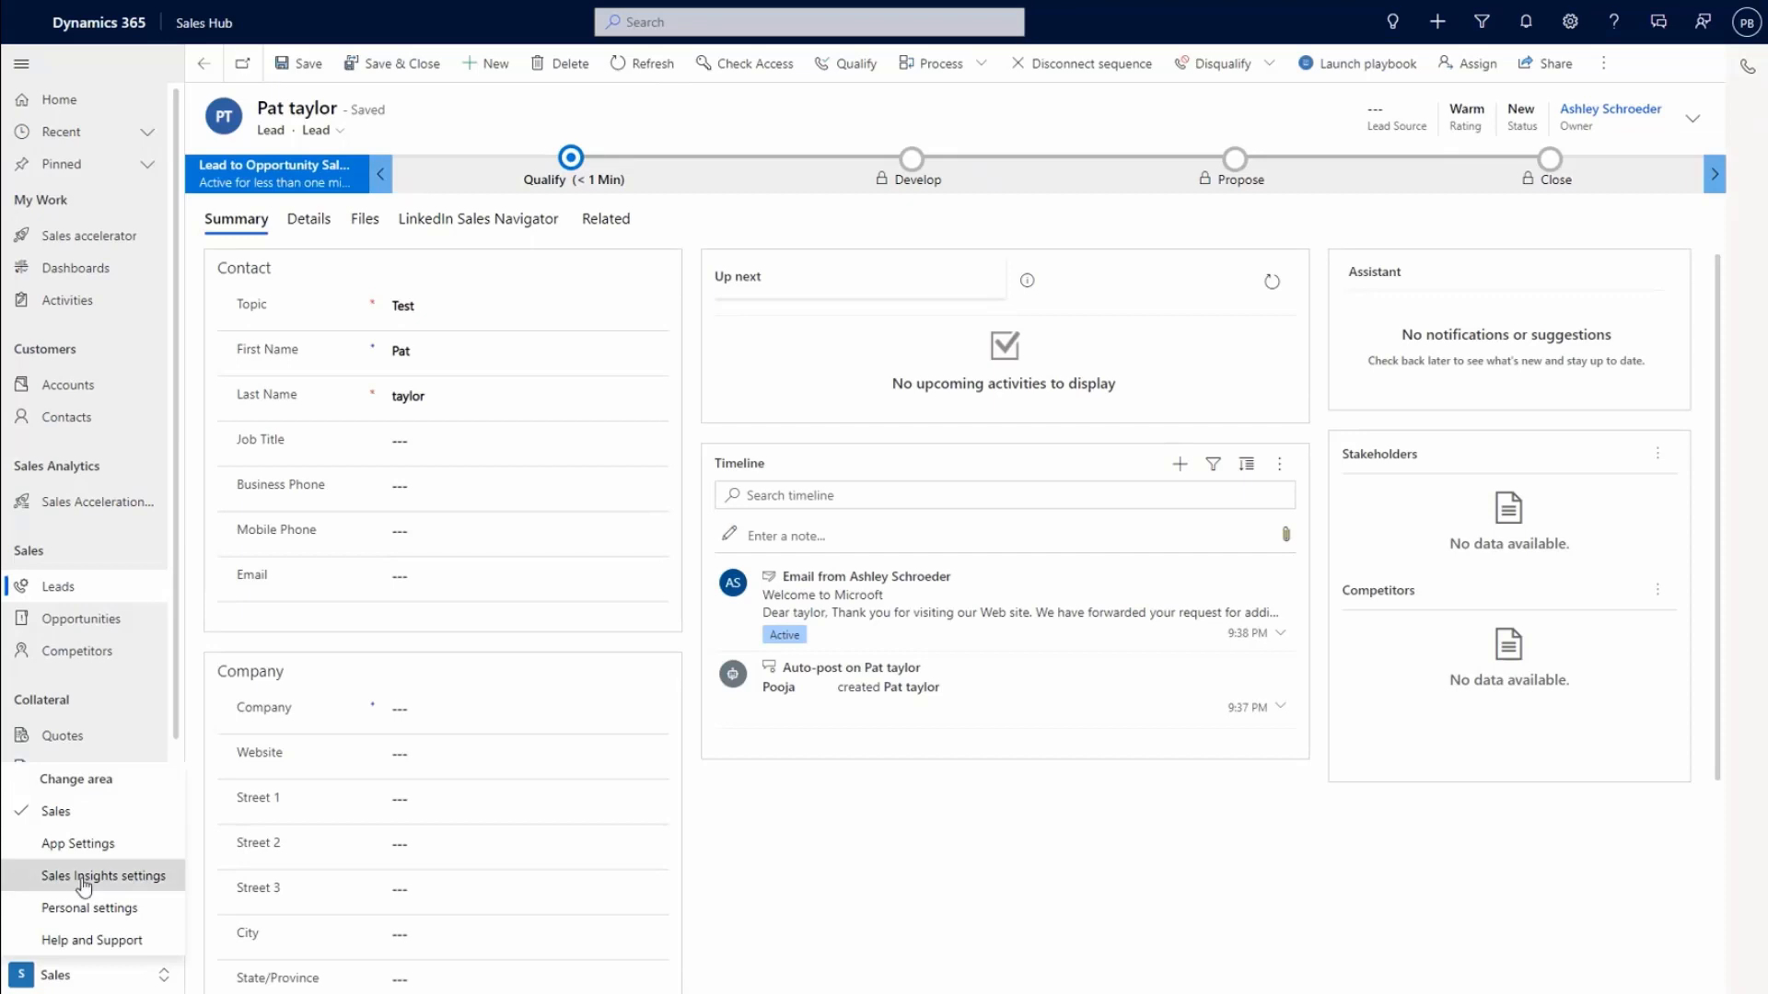
click(107, 874)
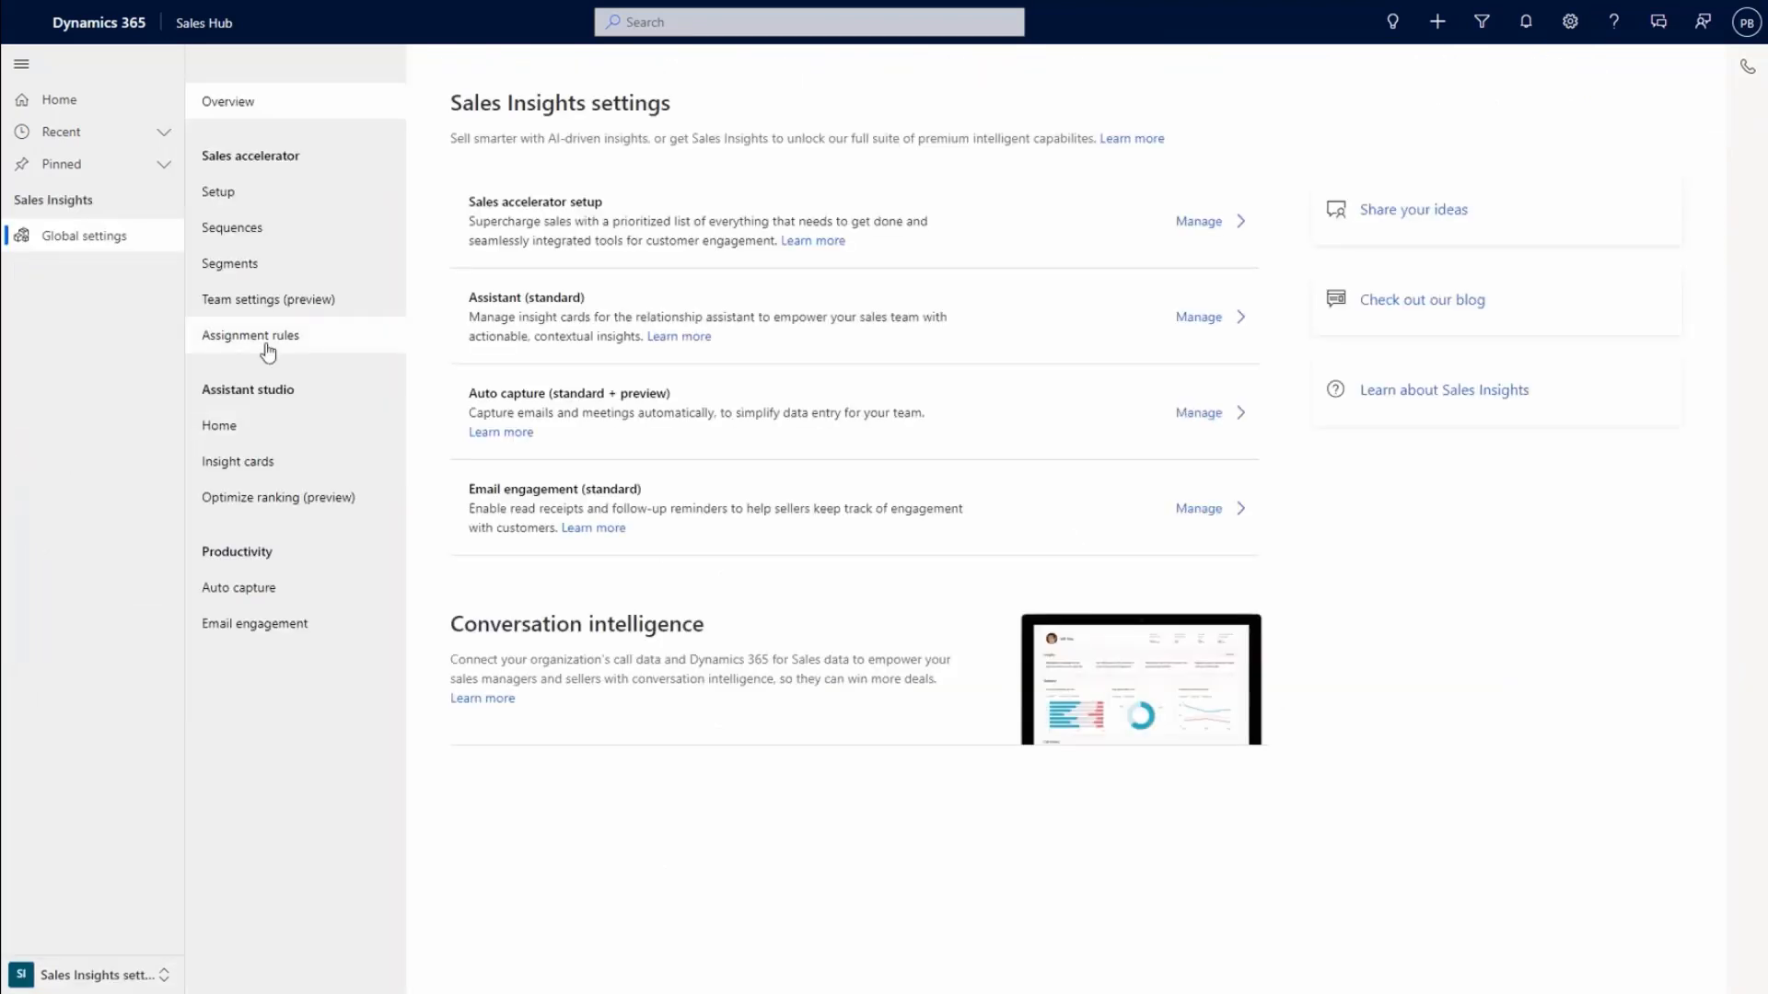
Open the Consumer Services rule from the Assignment rules list for editing
click(250, 335)
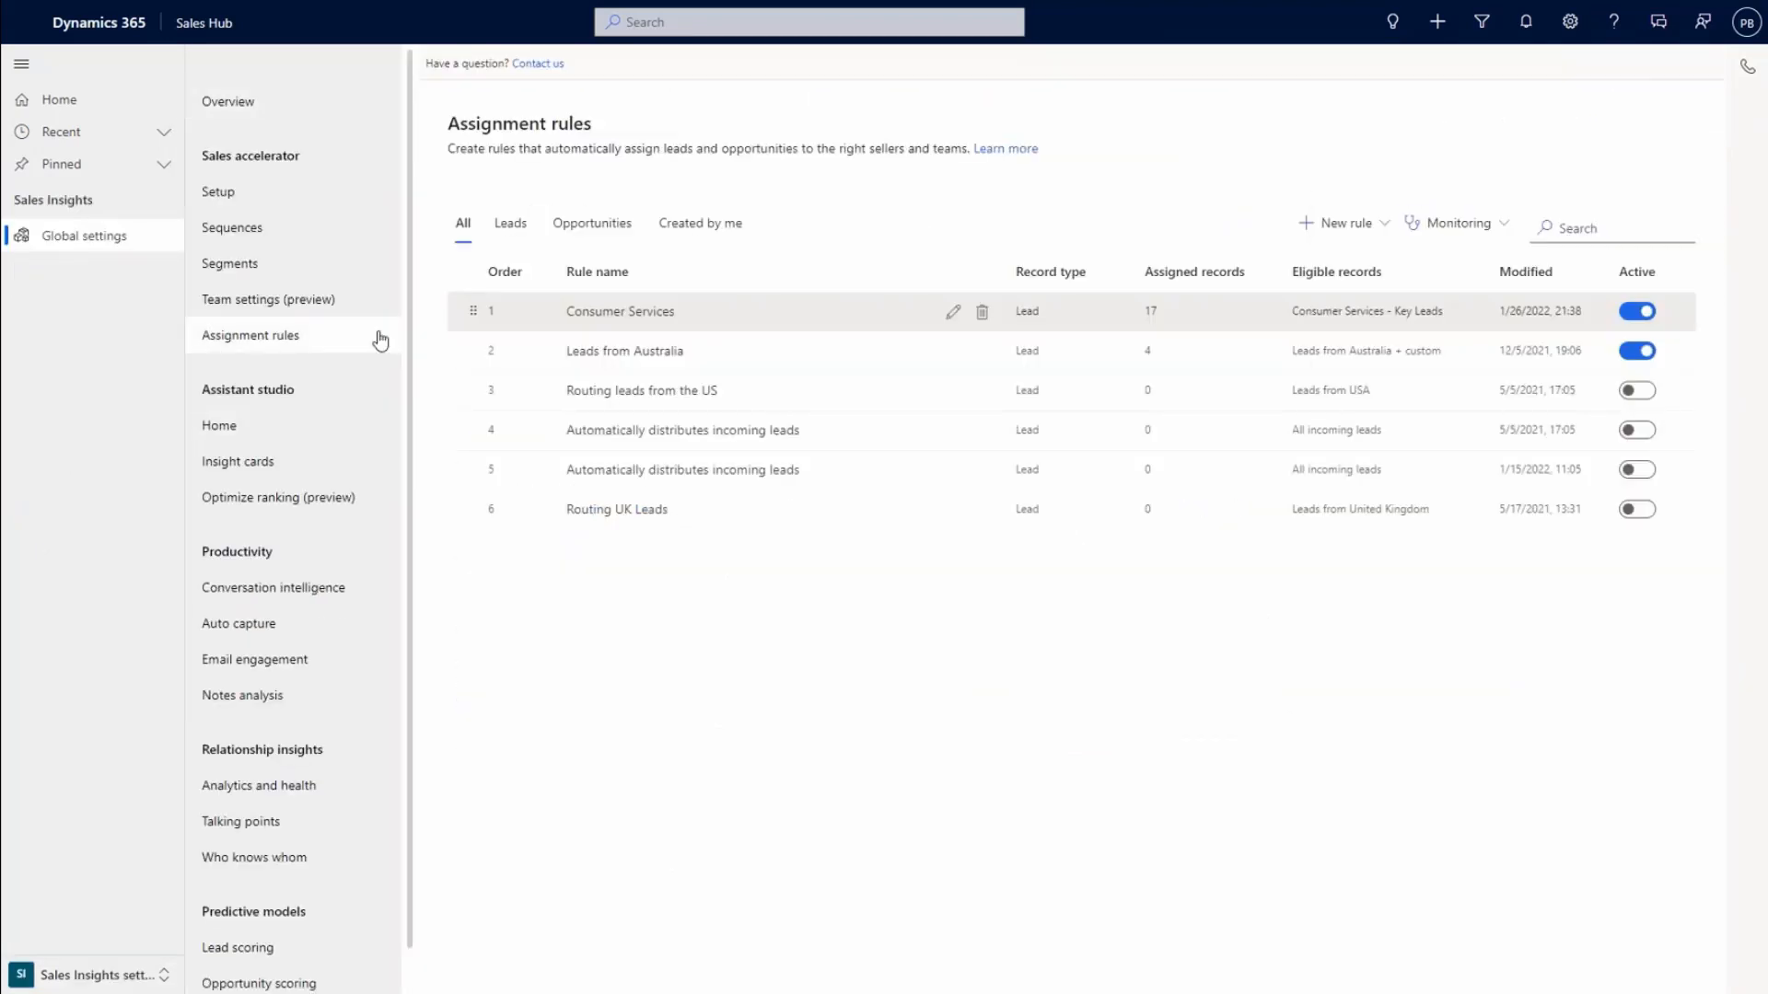
click(952, 312)
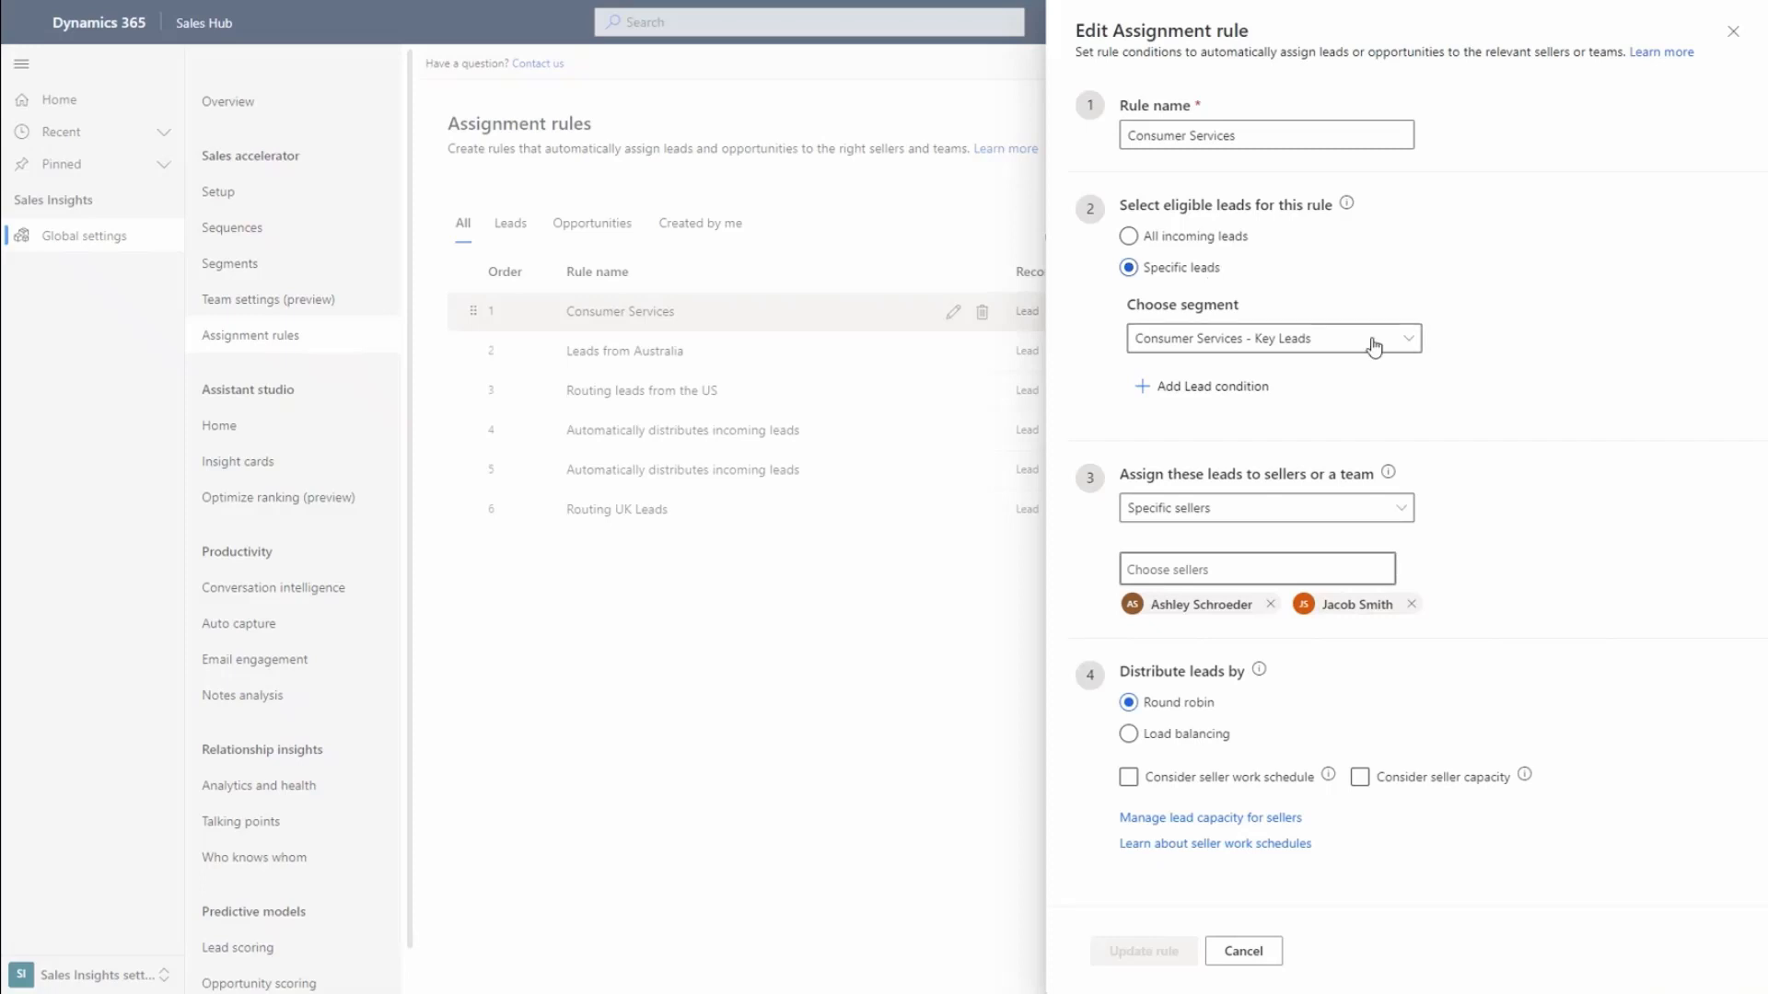
mouse_move(1410, 353)
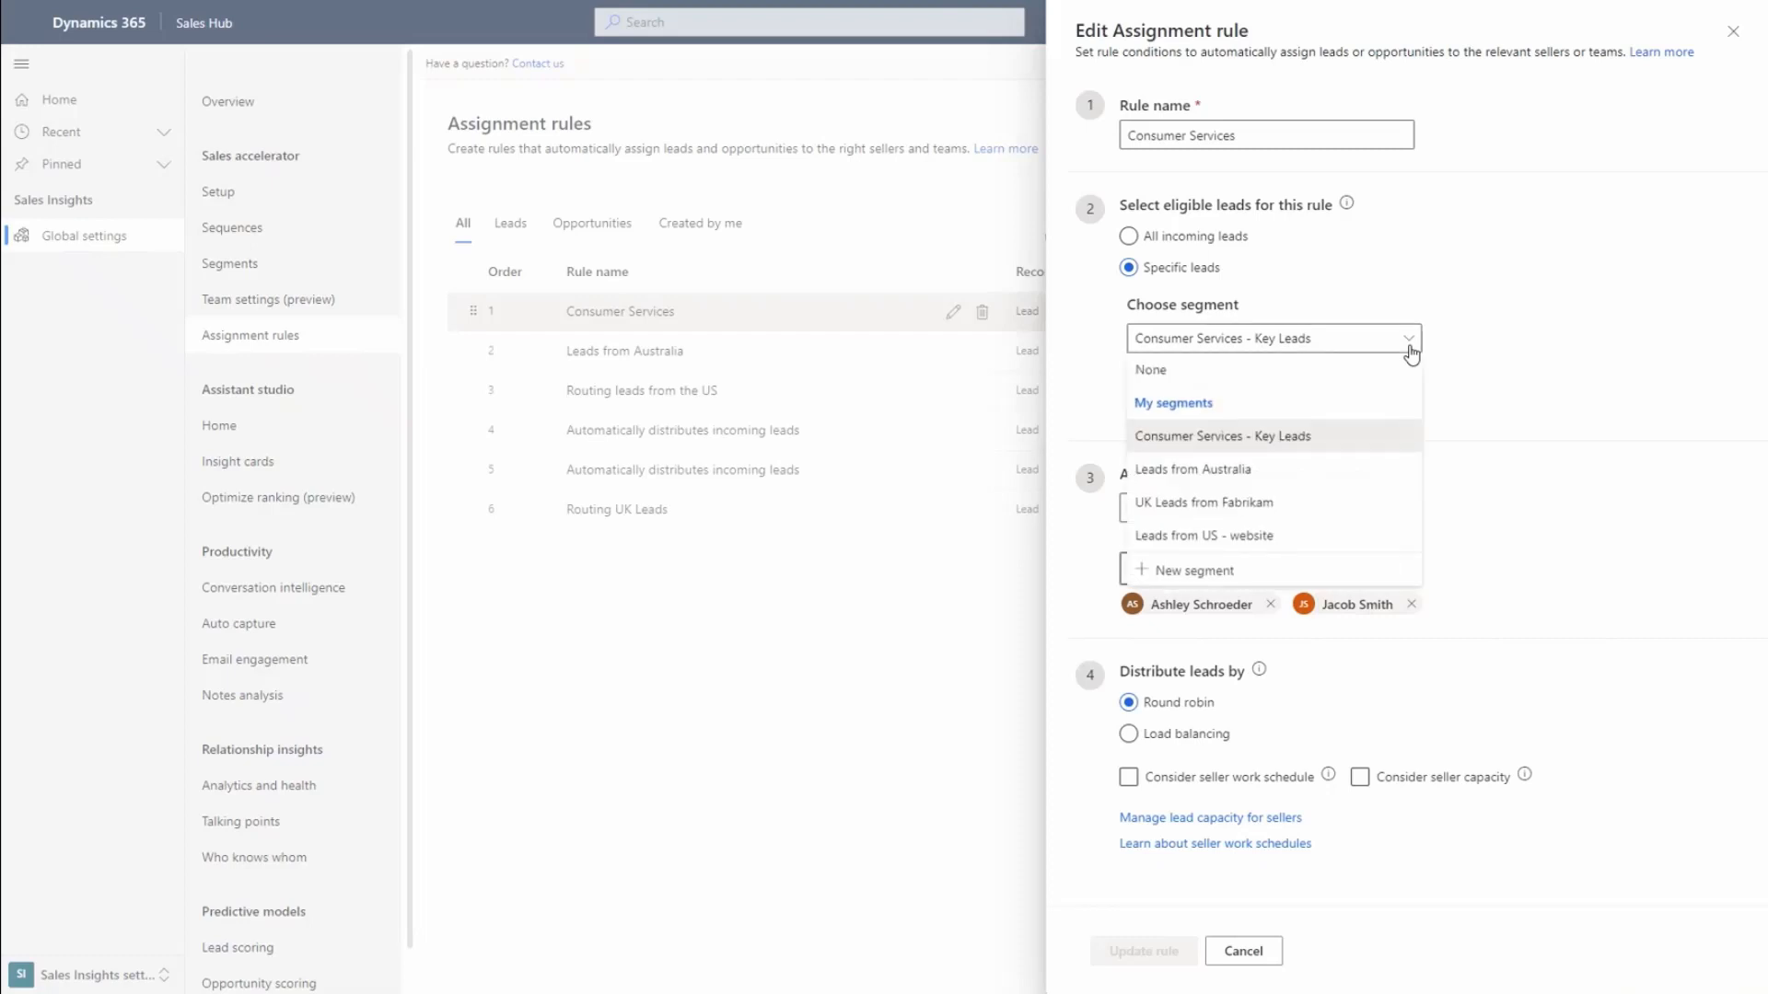
click(1221, 436)
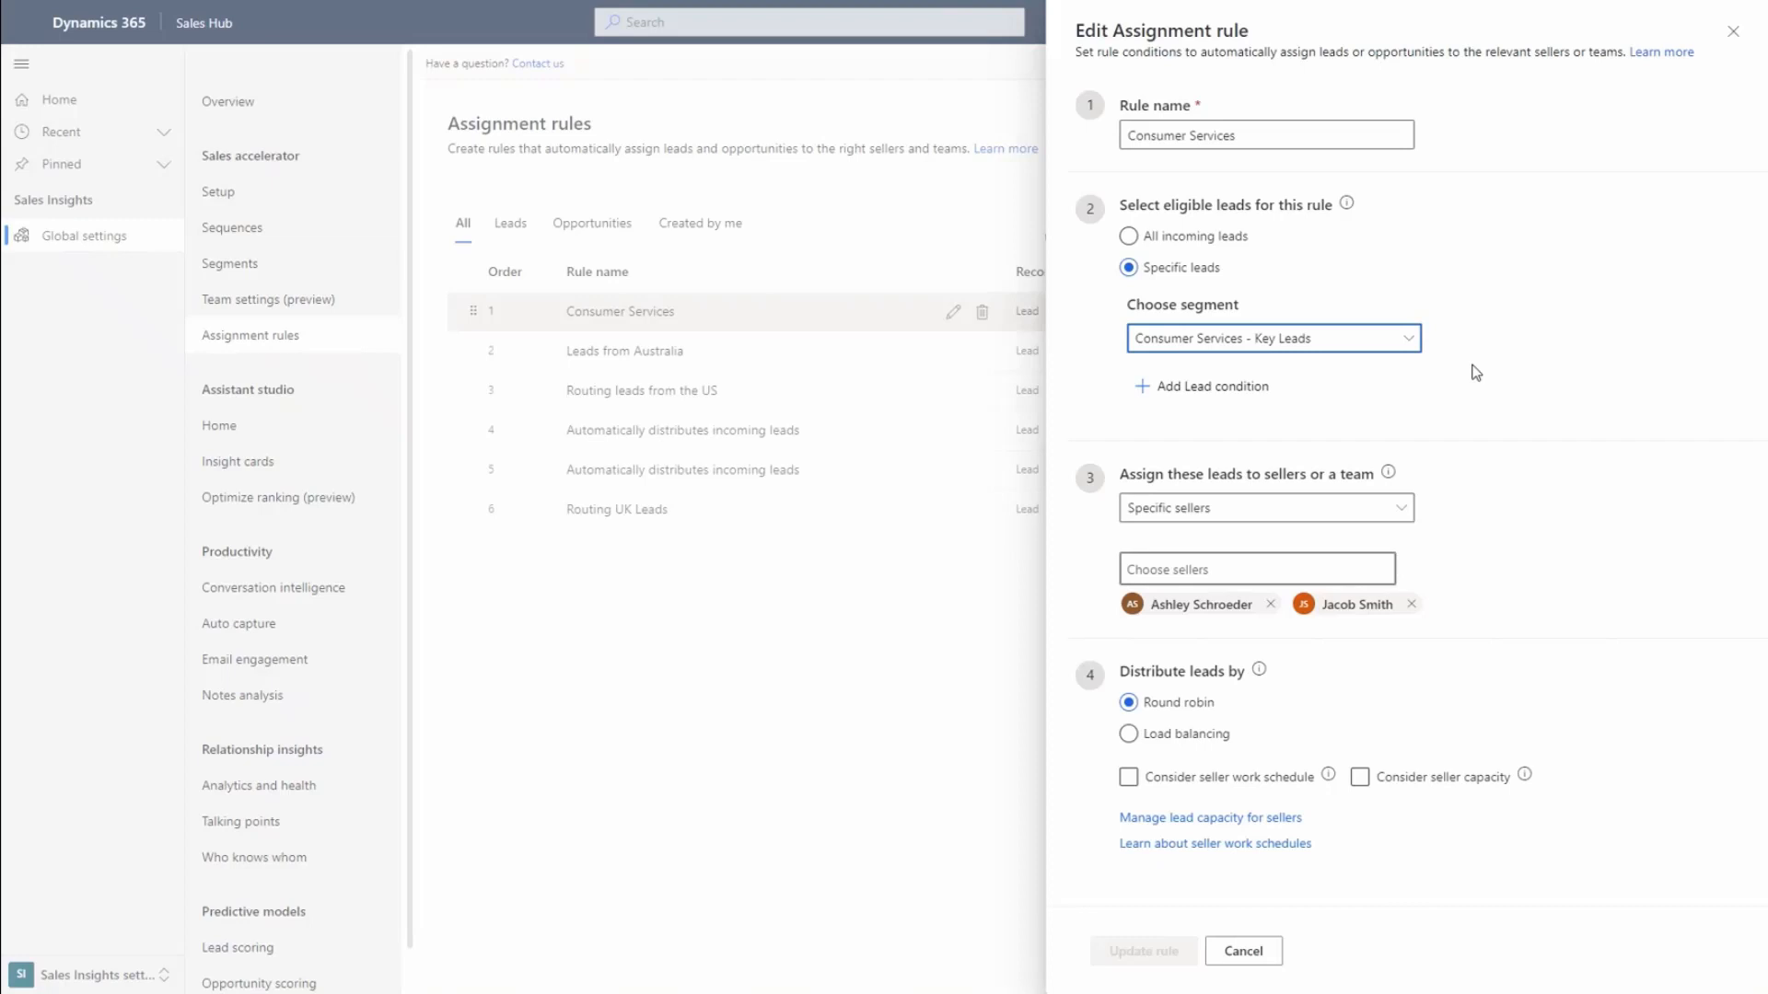
mouse_move(1412, 519)
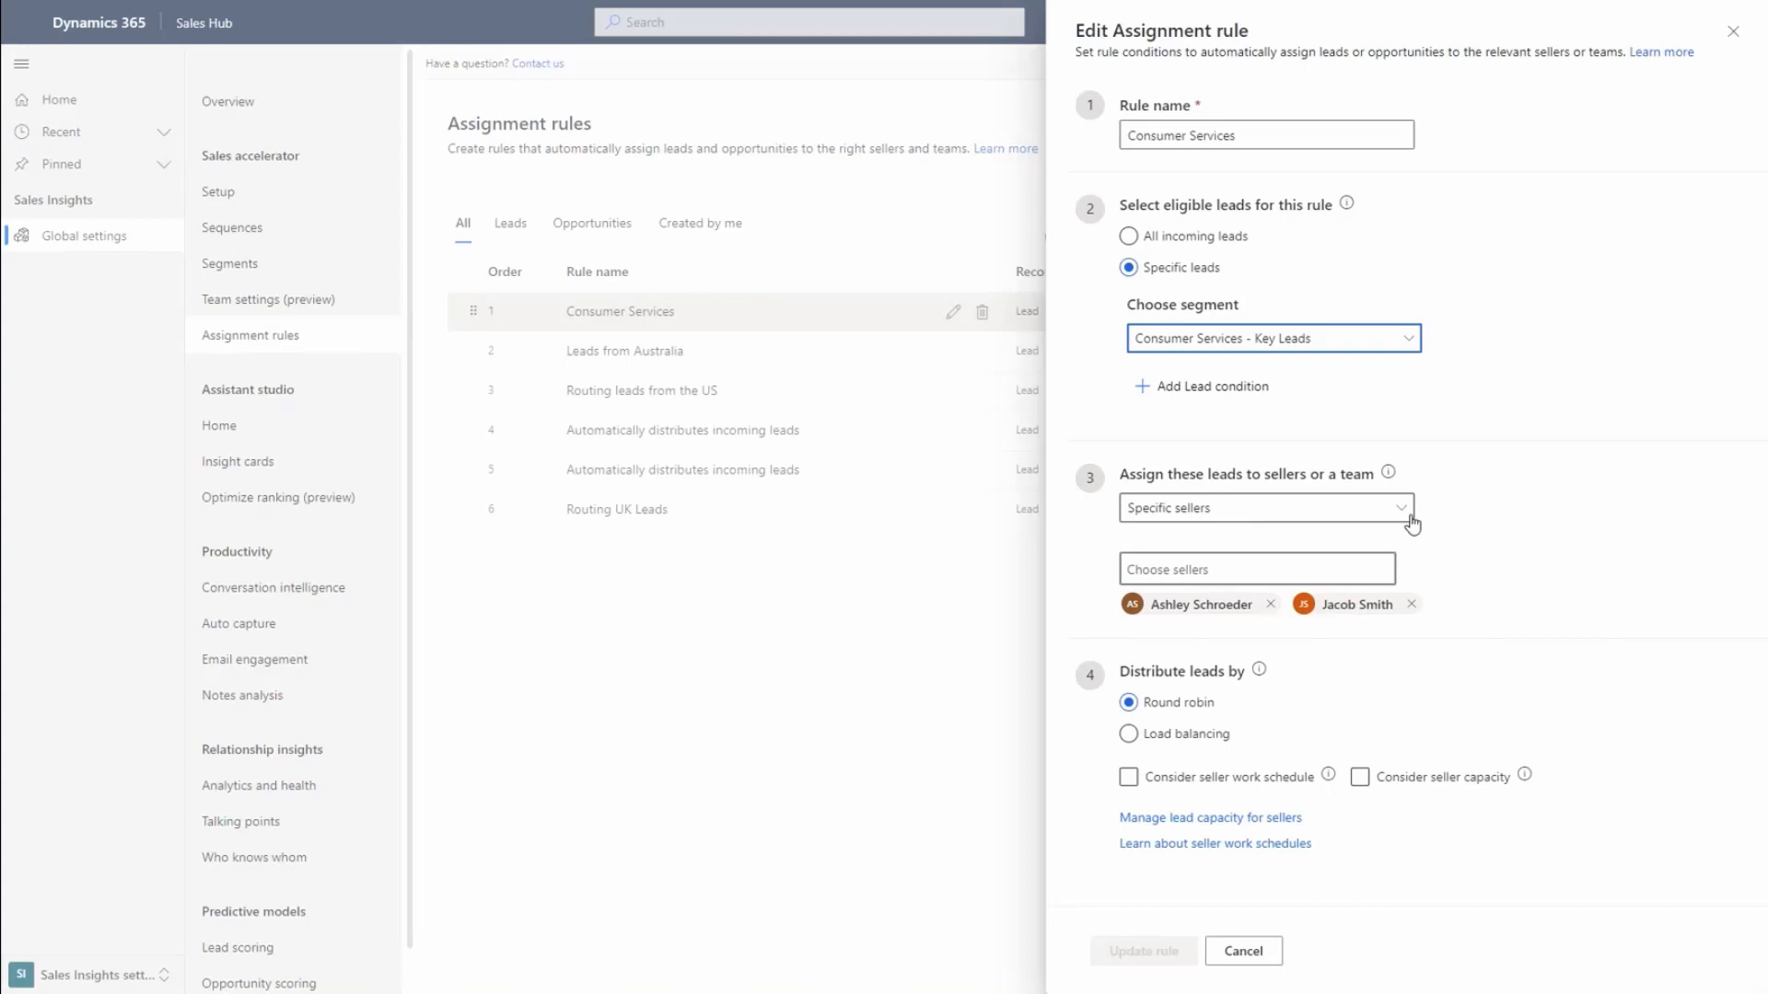
mouse_move(1408, 525)
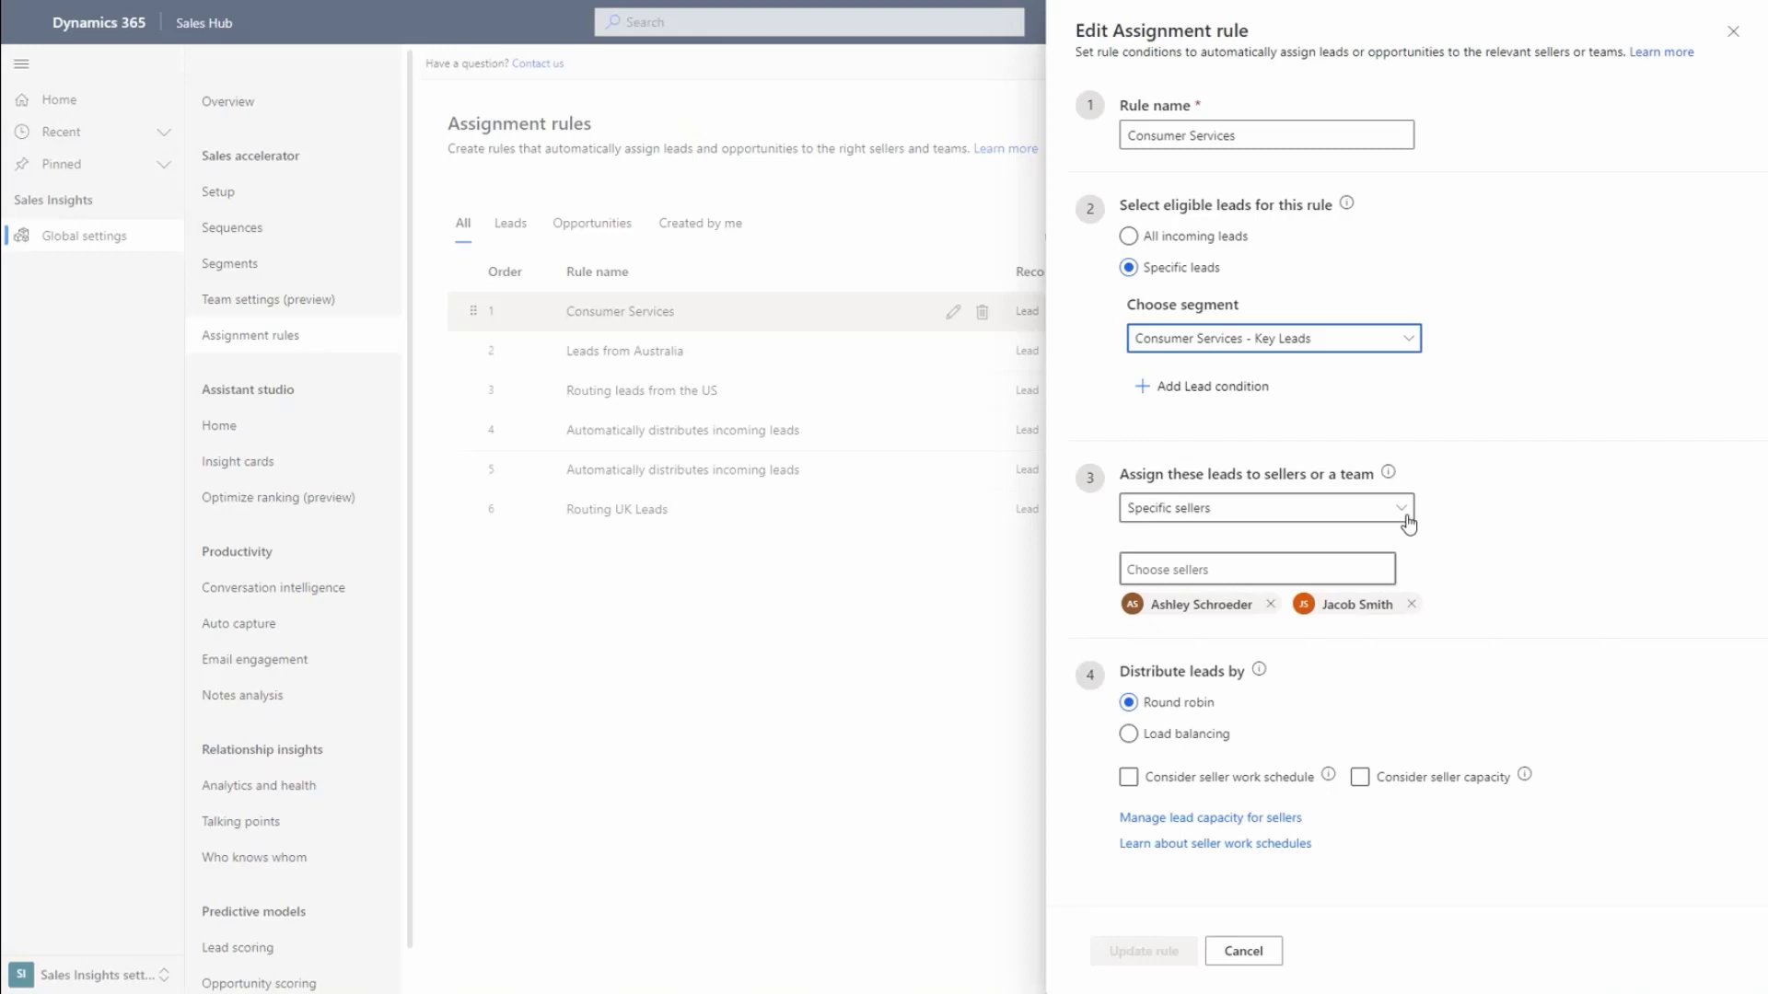
mouse_move(1486, 636)
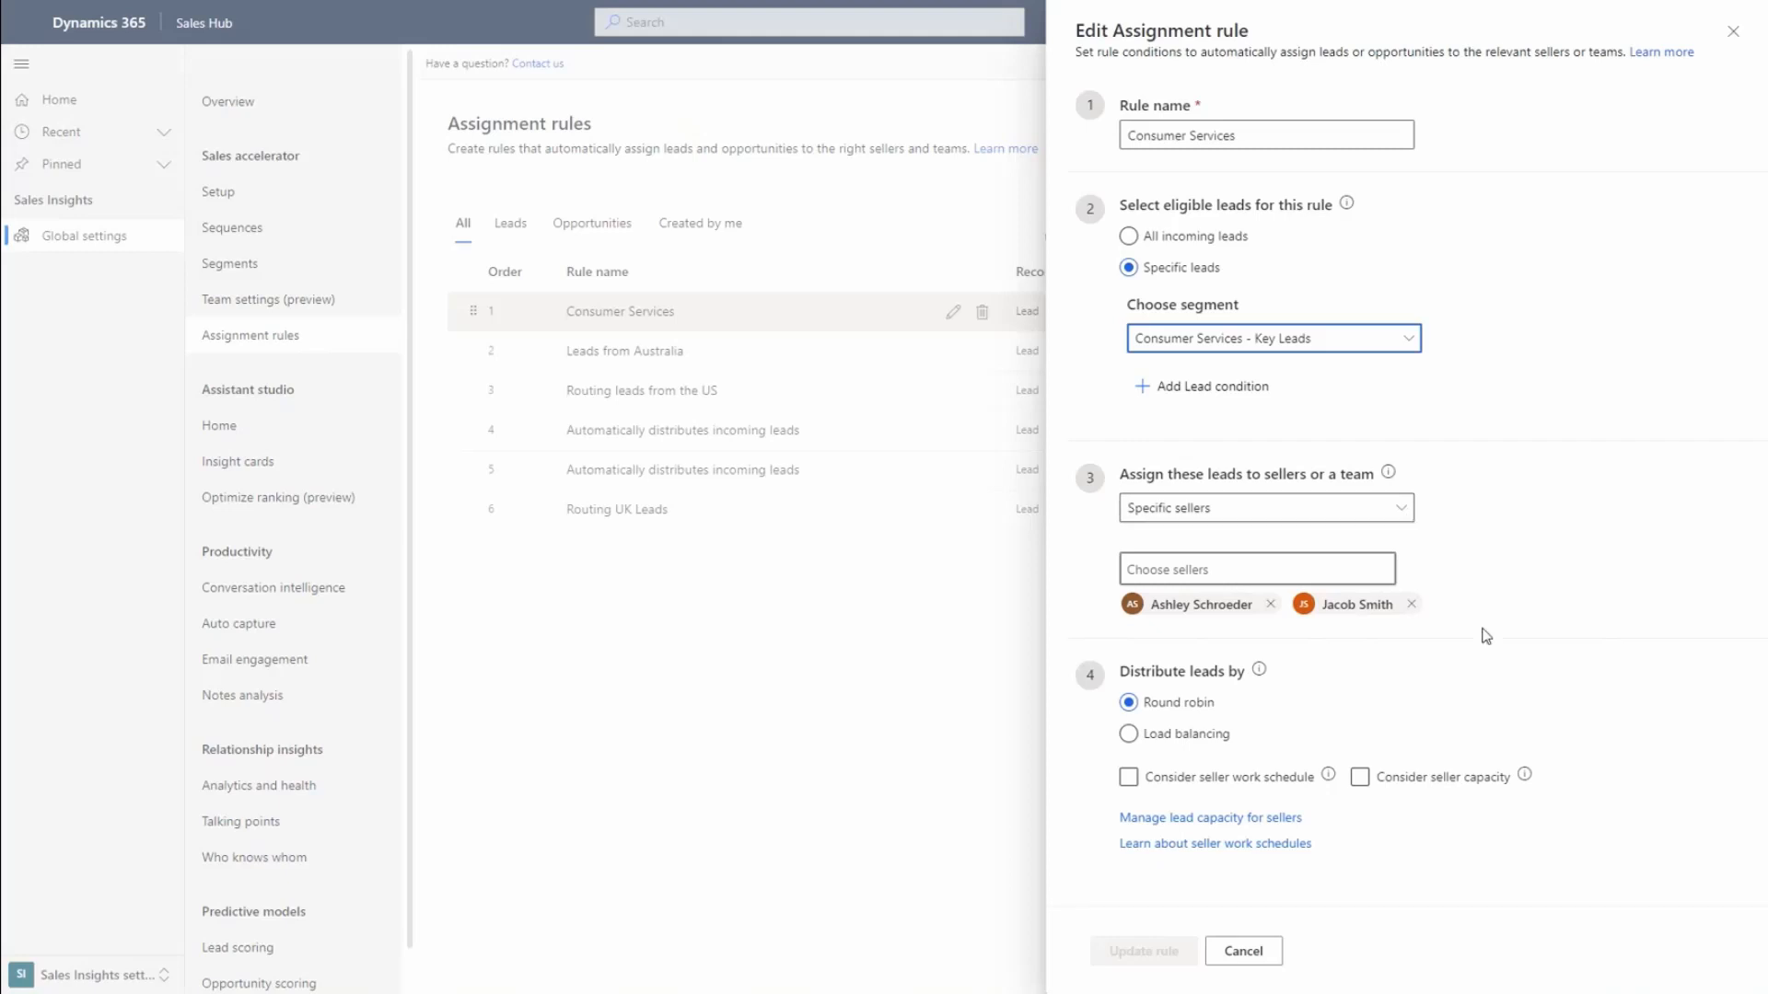
Assign the rule's leads to sellers with matching attributes where Industry equals Consumer Services
click(1265, 508)
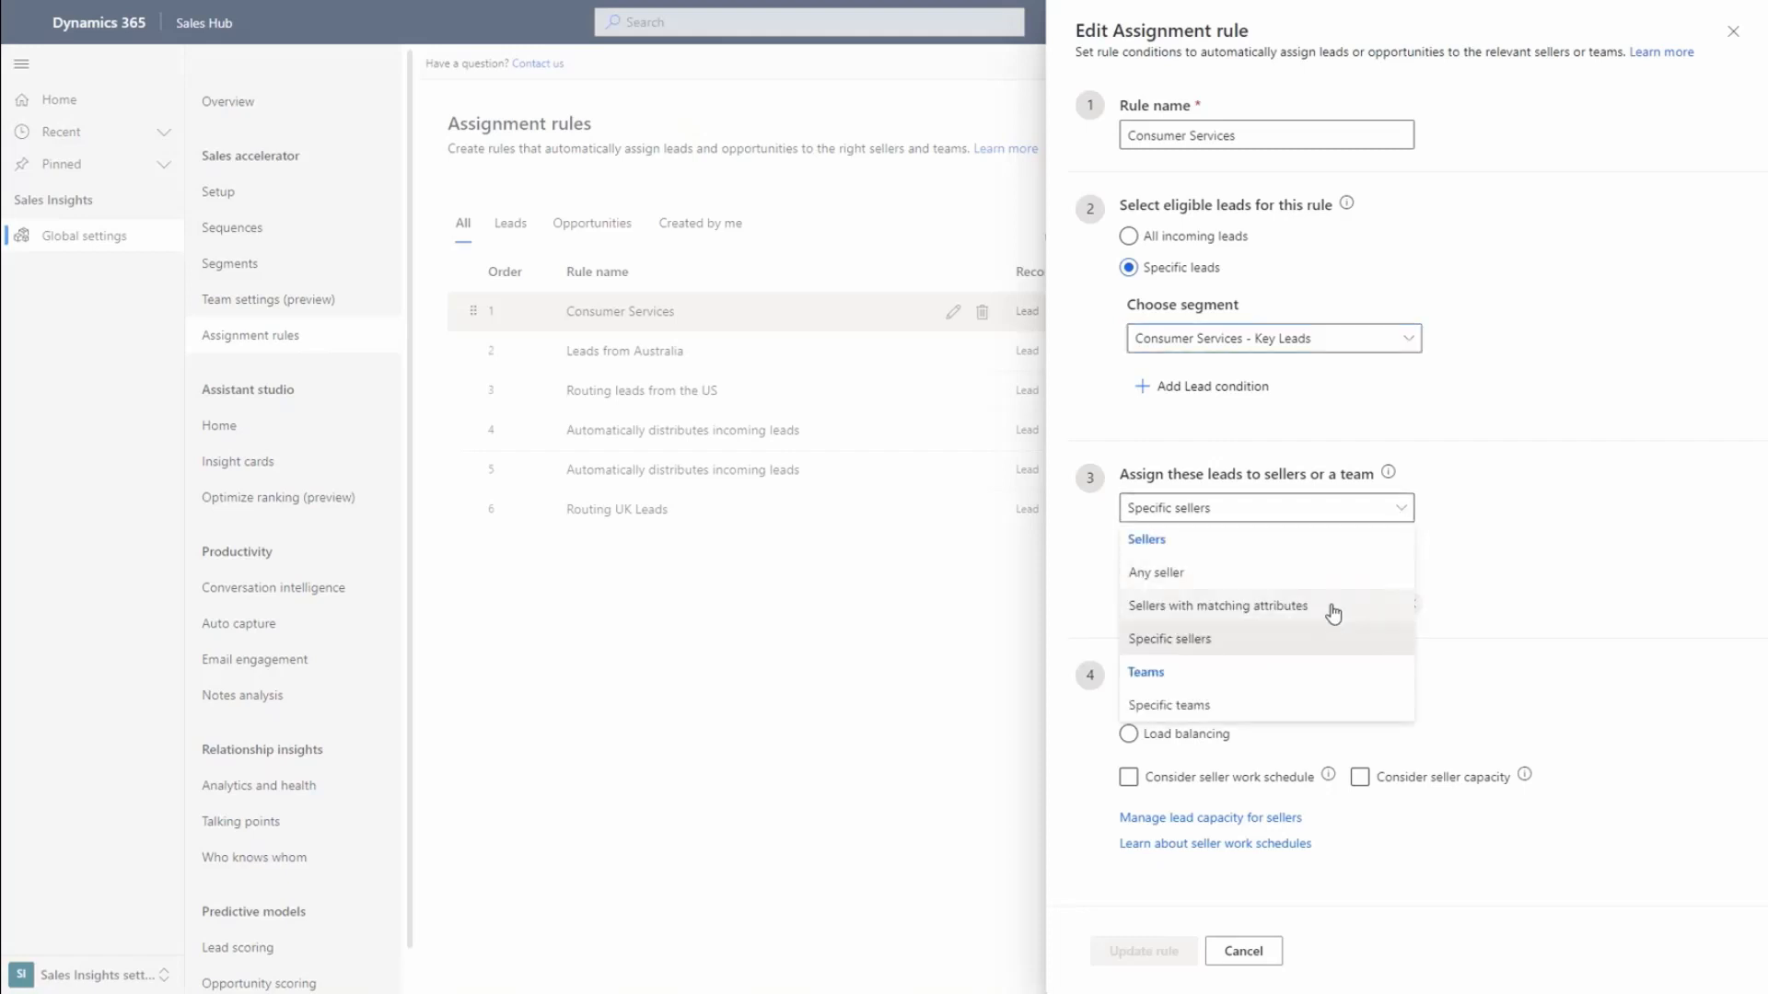
click(1217, 606)
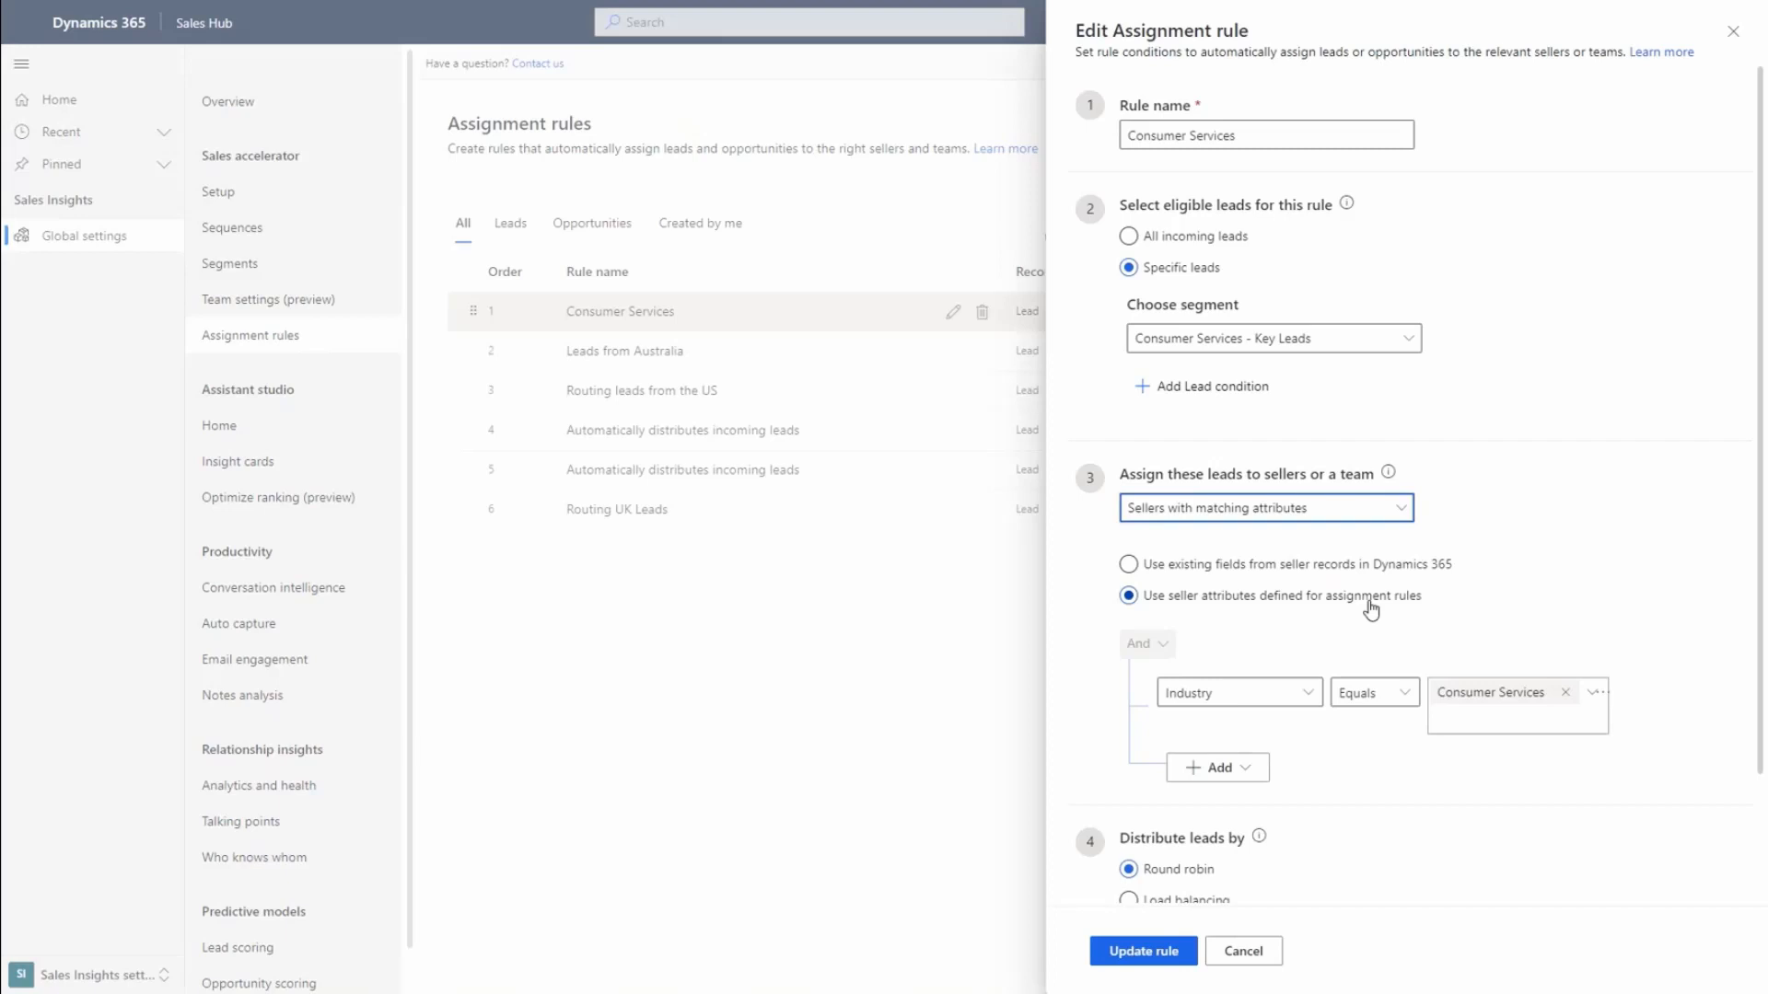
Enable Consider seller work schedule and update the Consumer Services rule
scroll(down, 3)
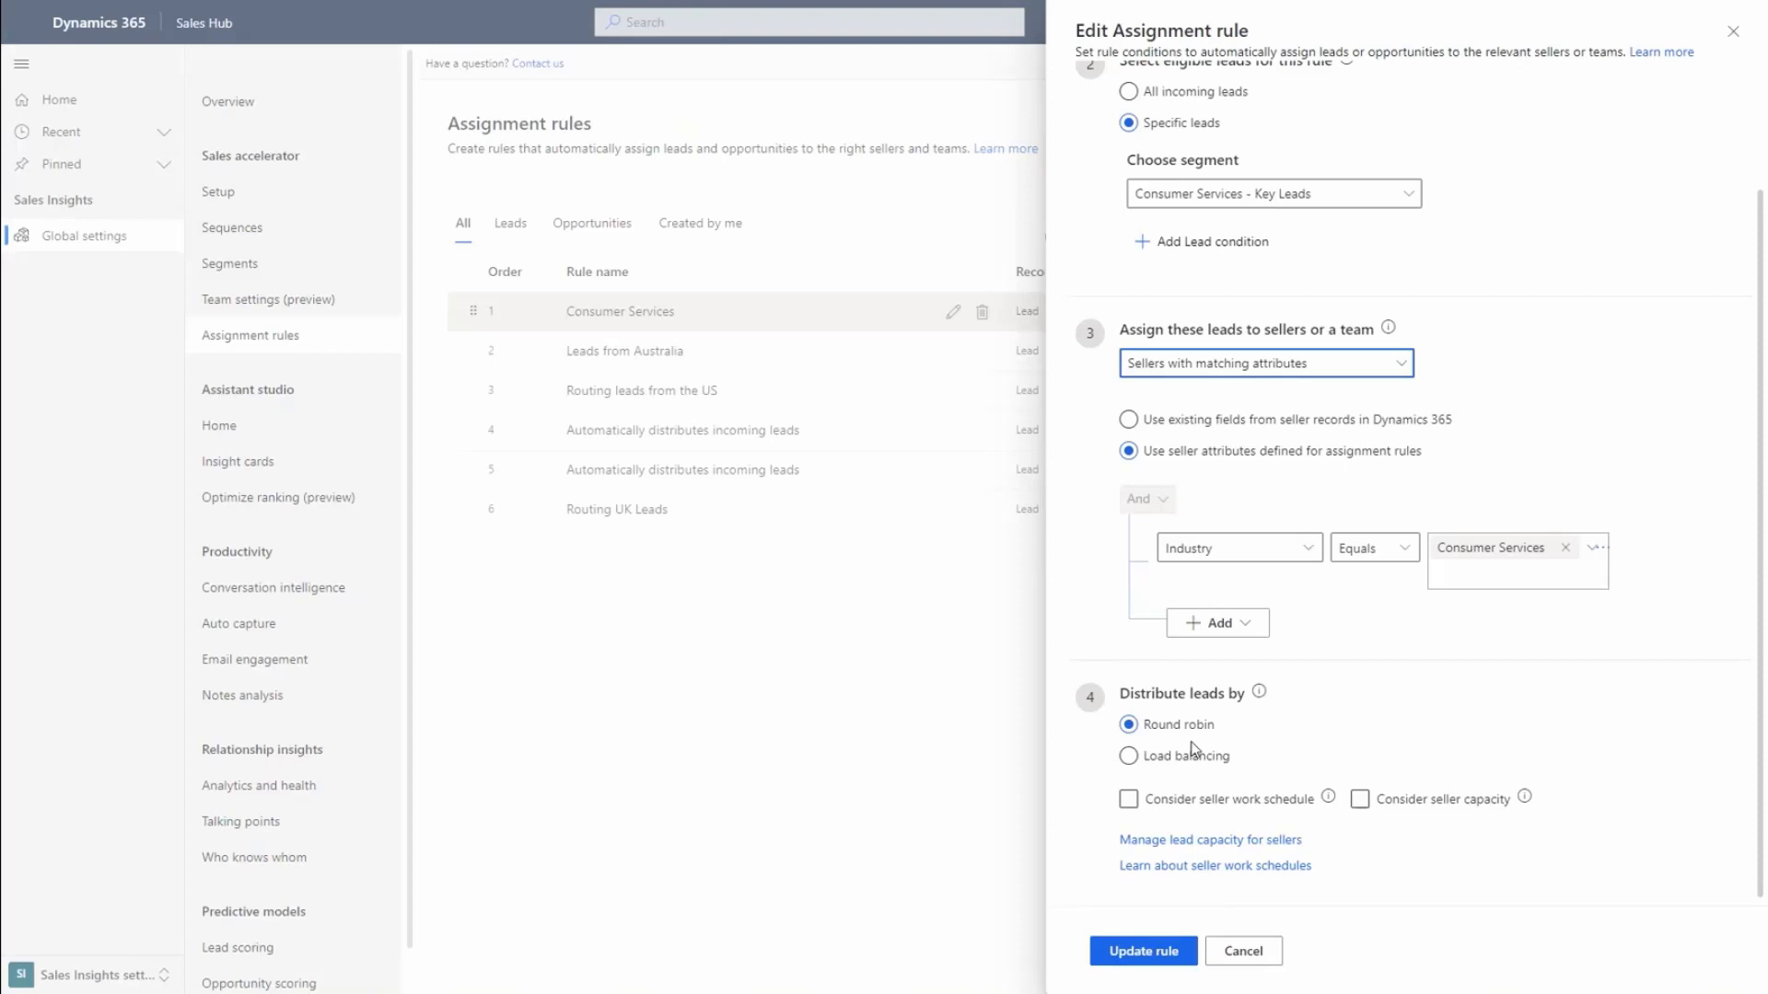
click(1128, 755)
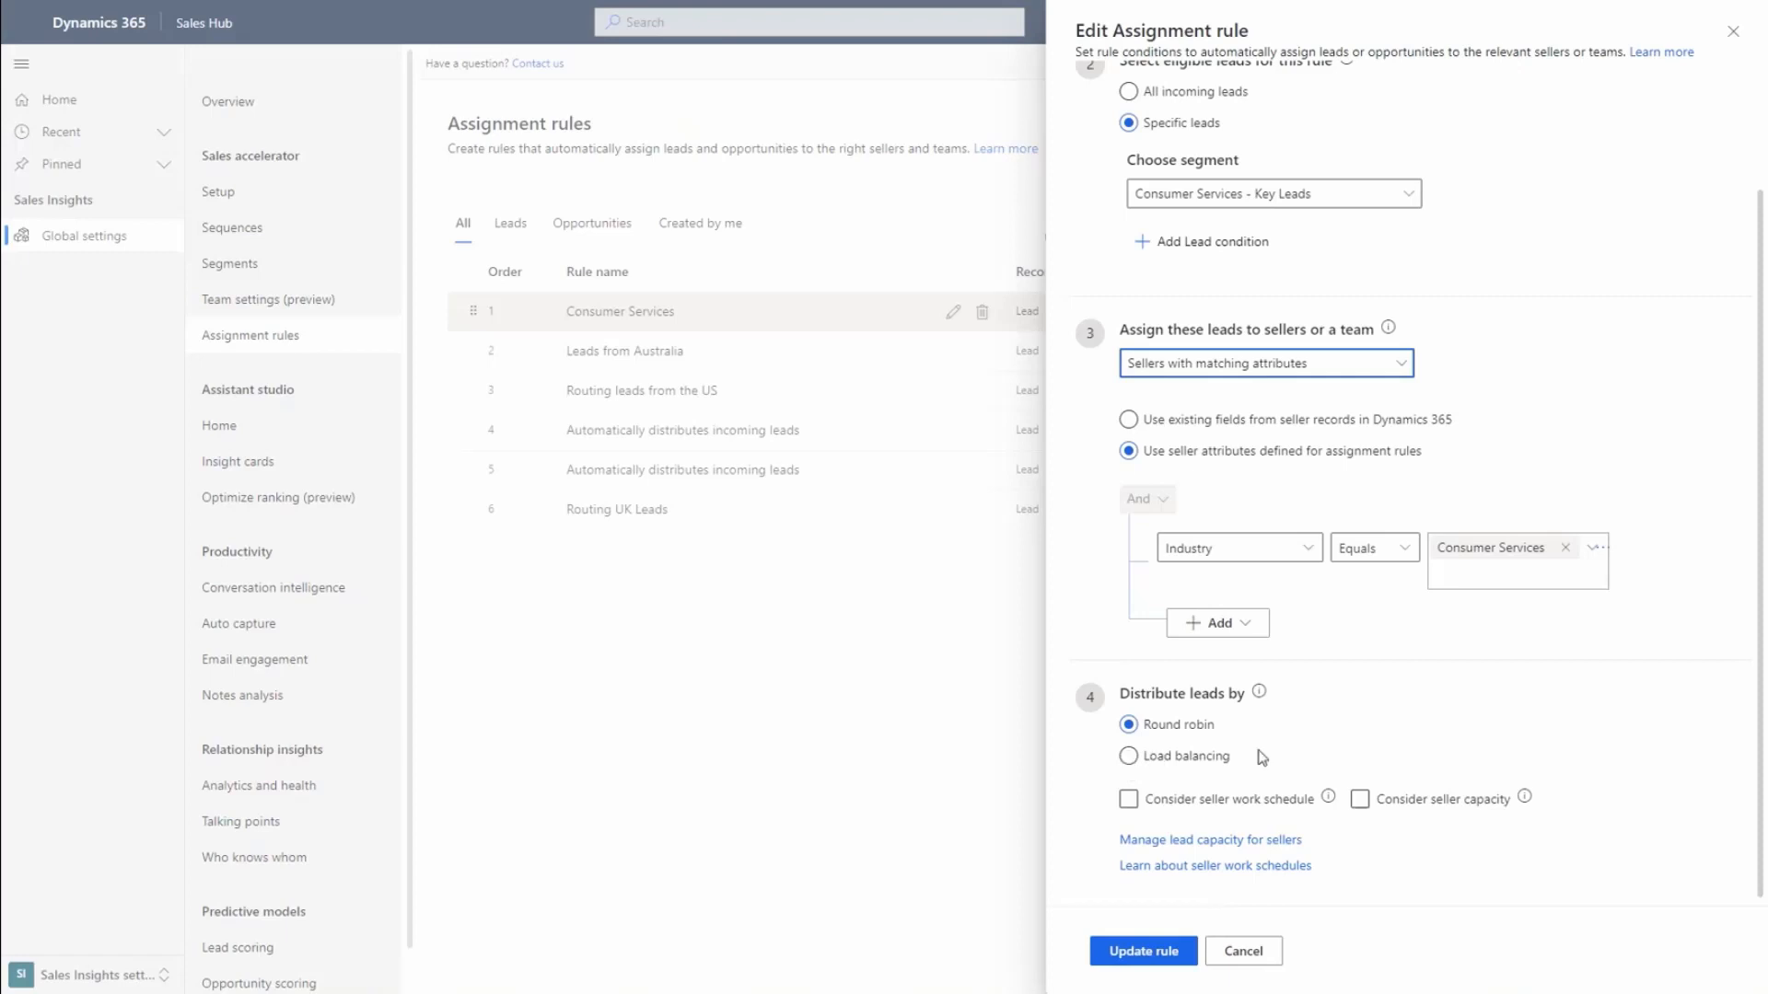
click(1127, 797)
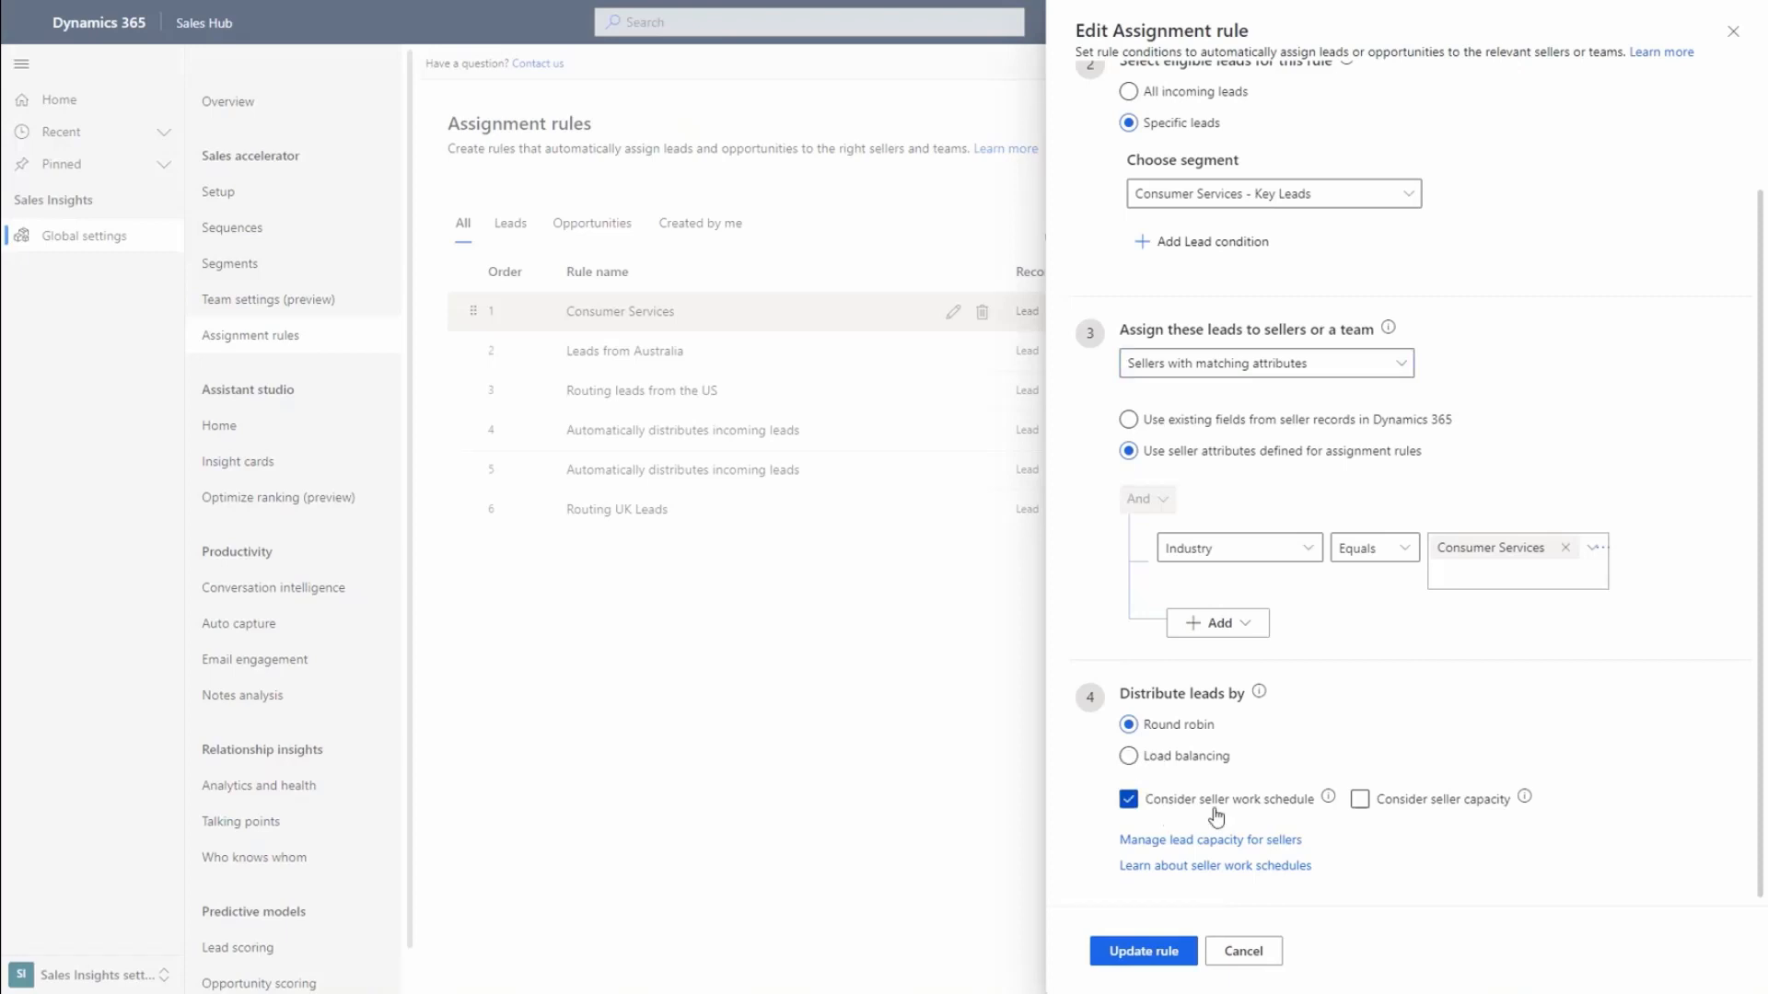
mouse_move(1409, 815)
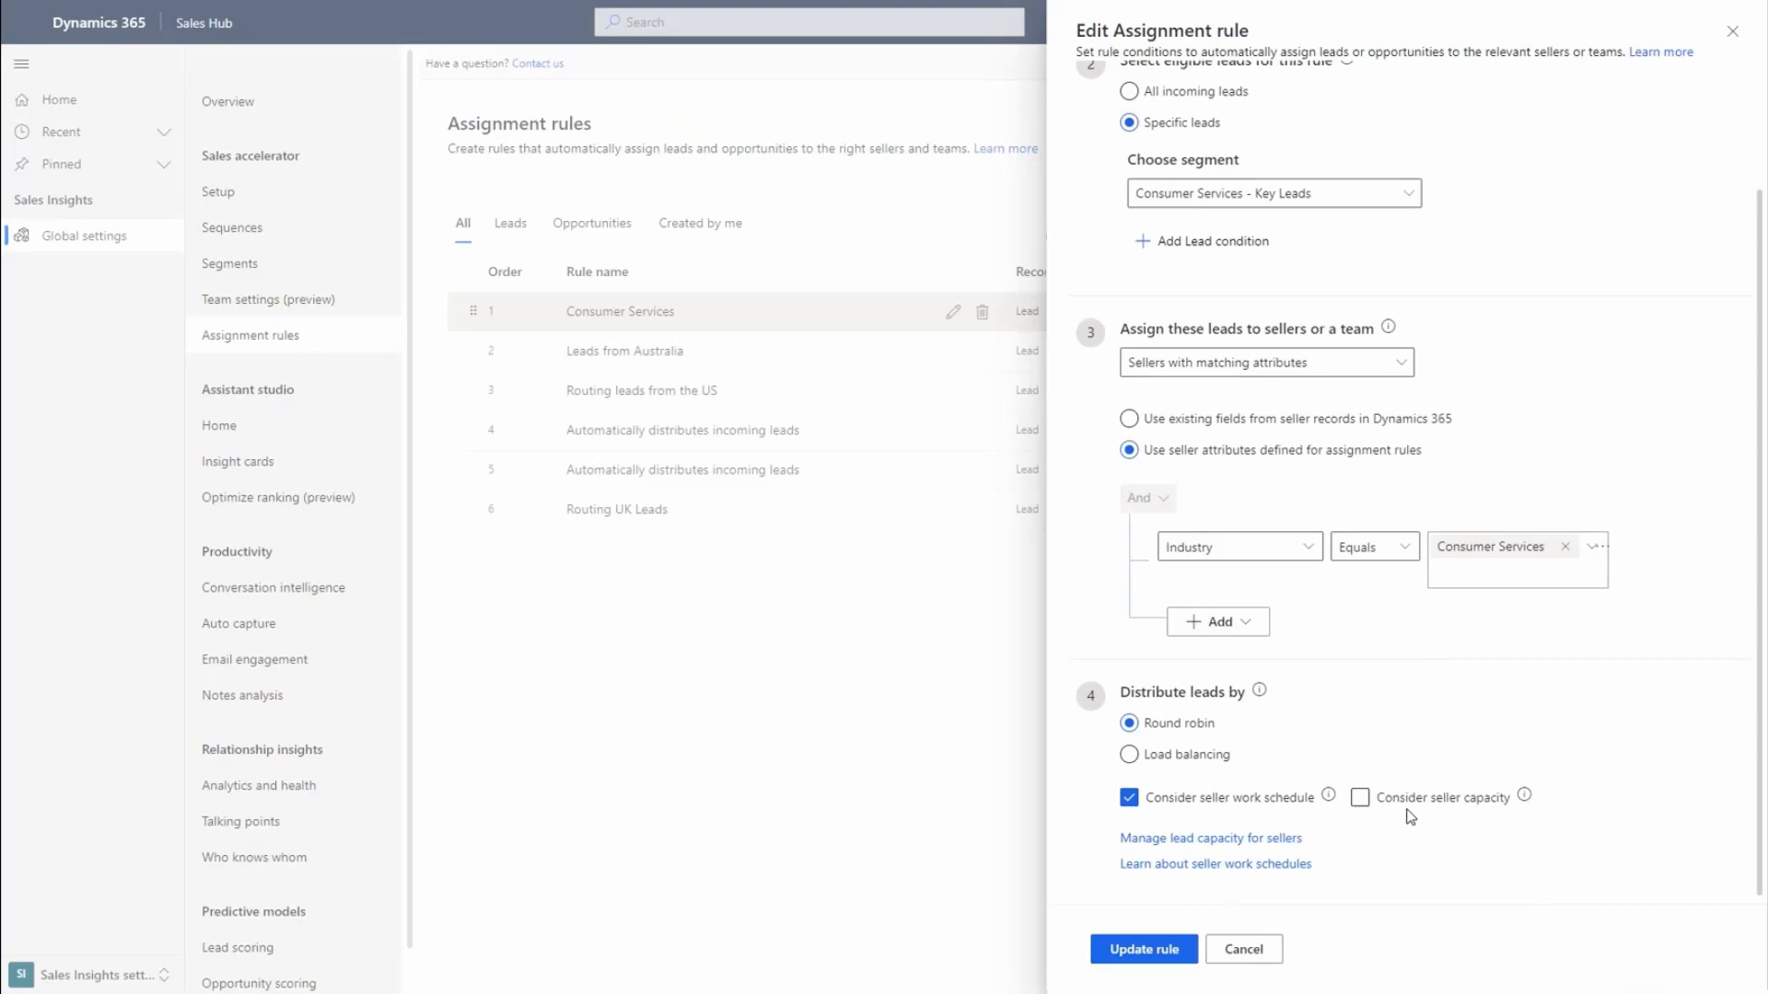
mouse_move(1259, 909)
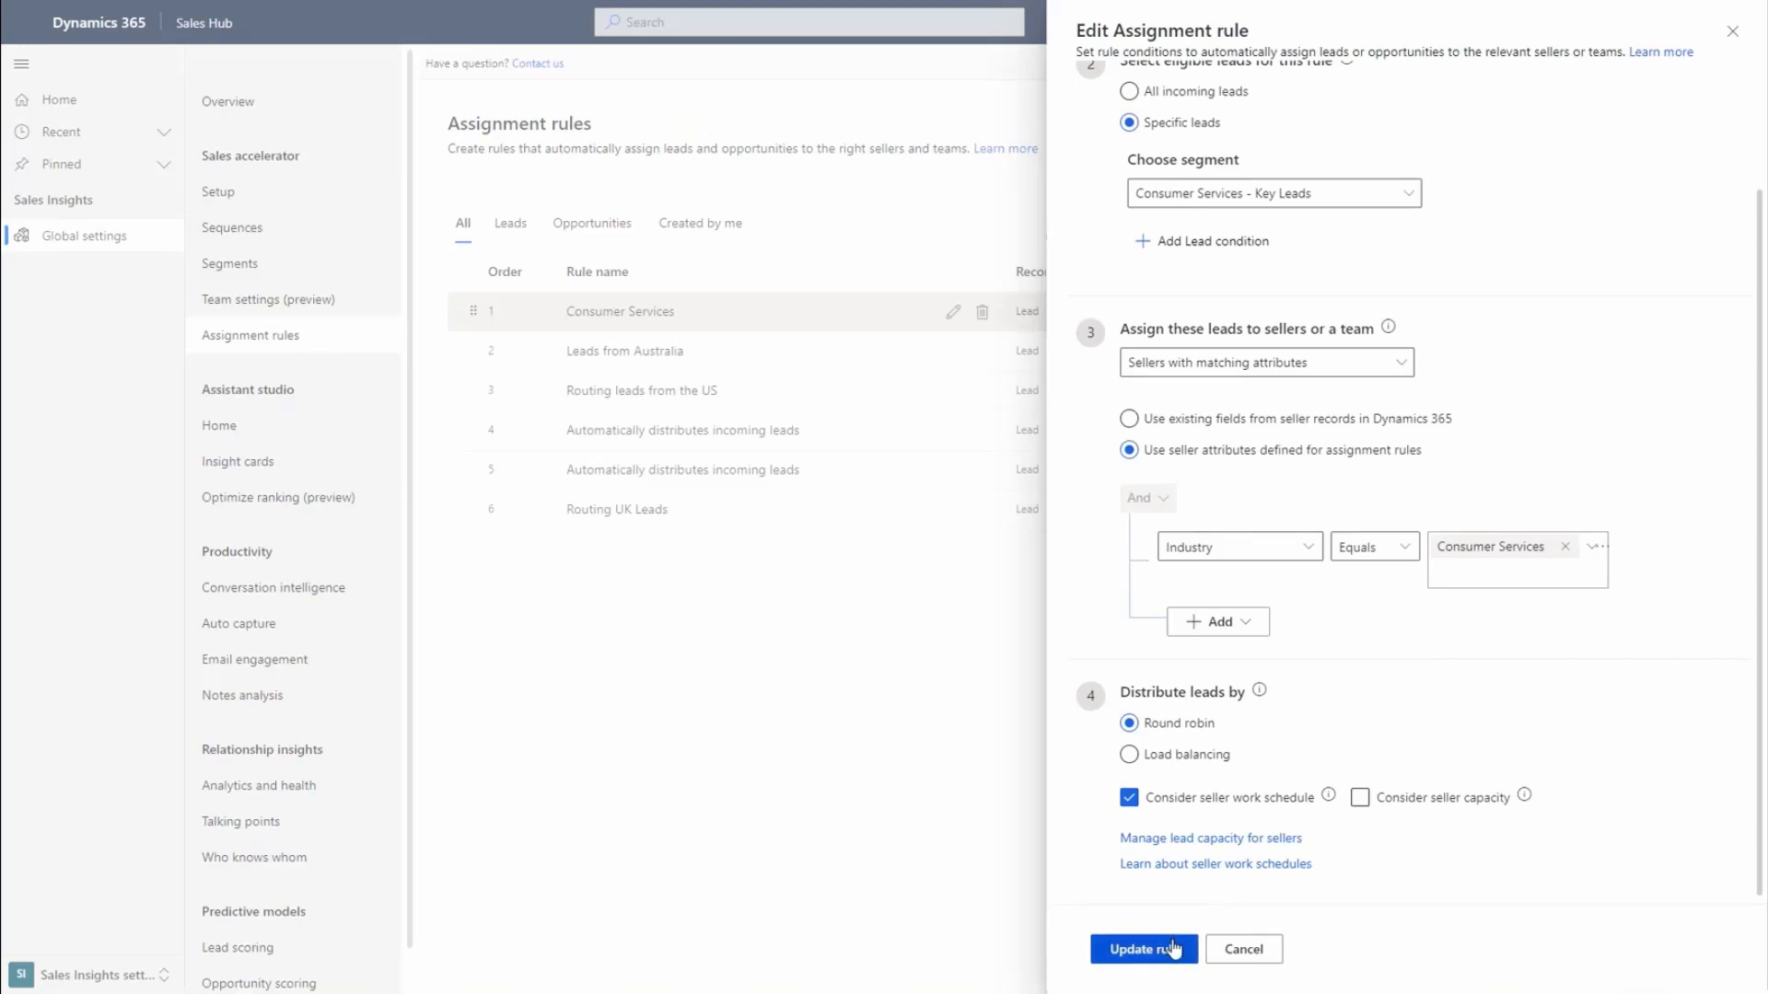
click(1141, 948)
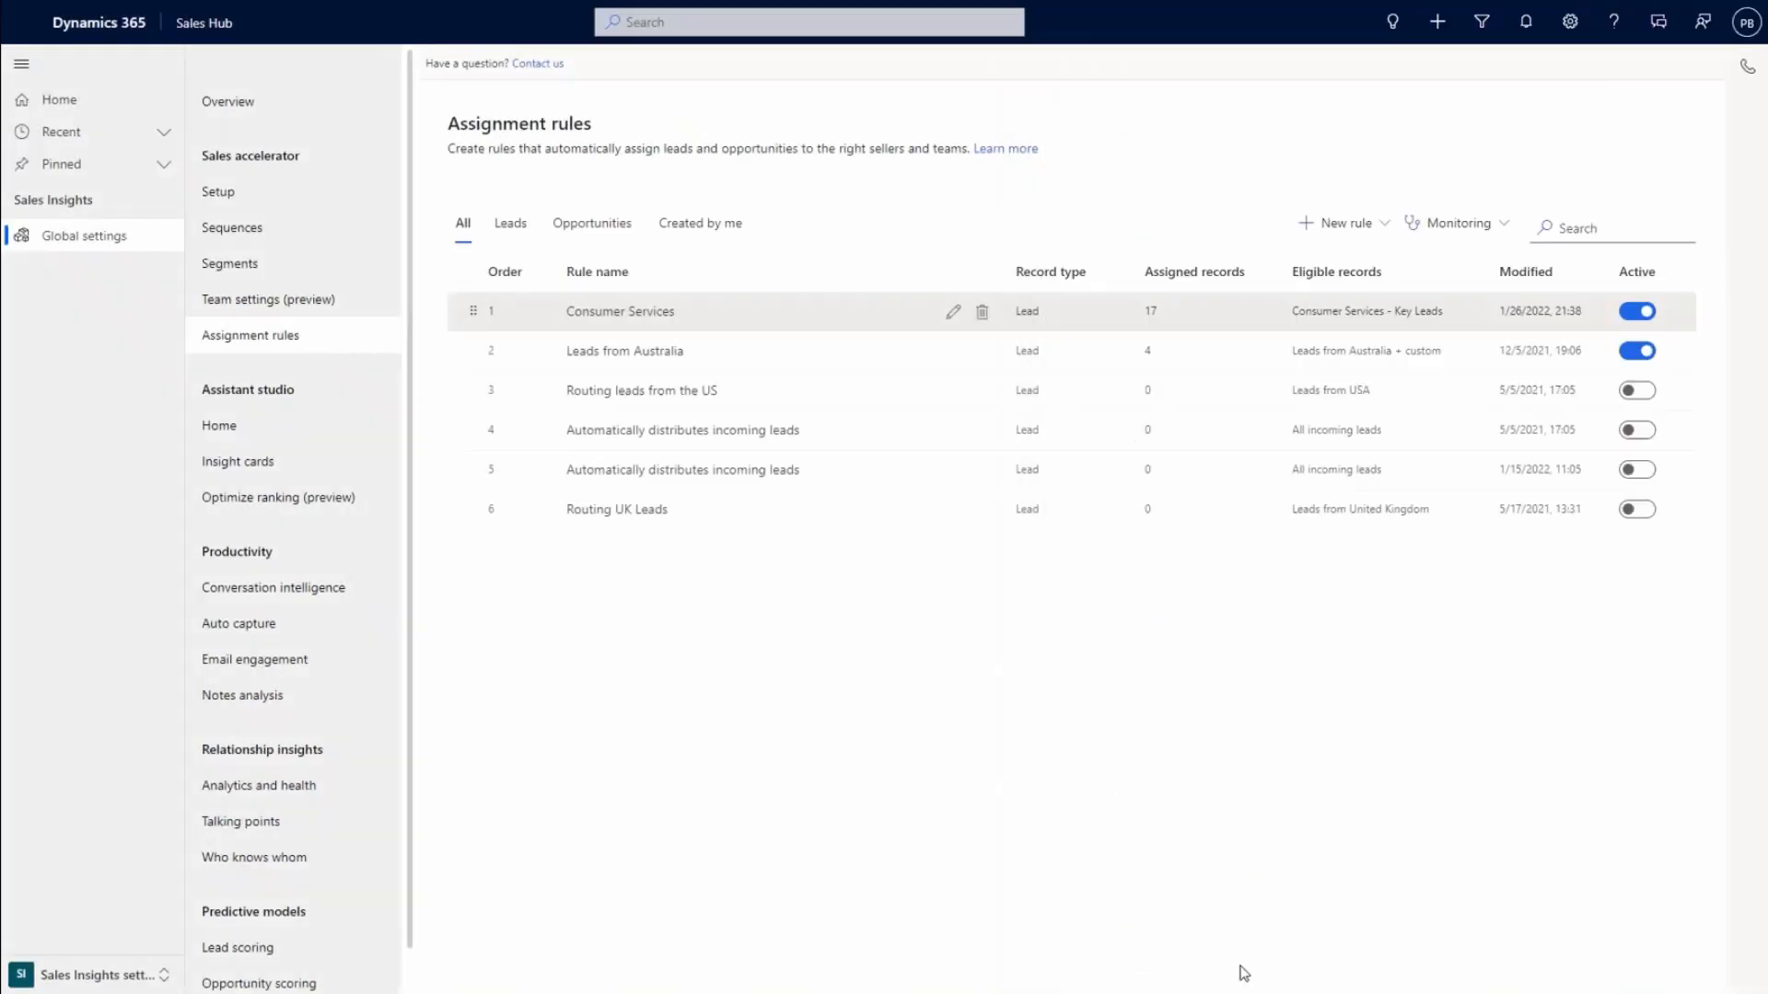